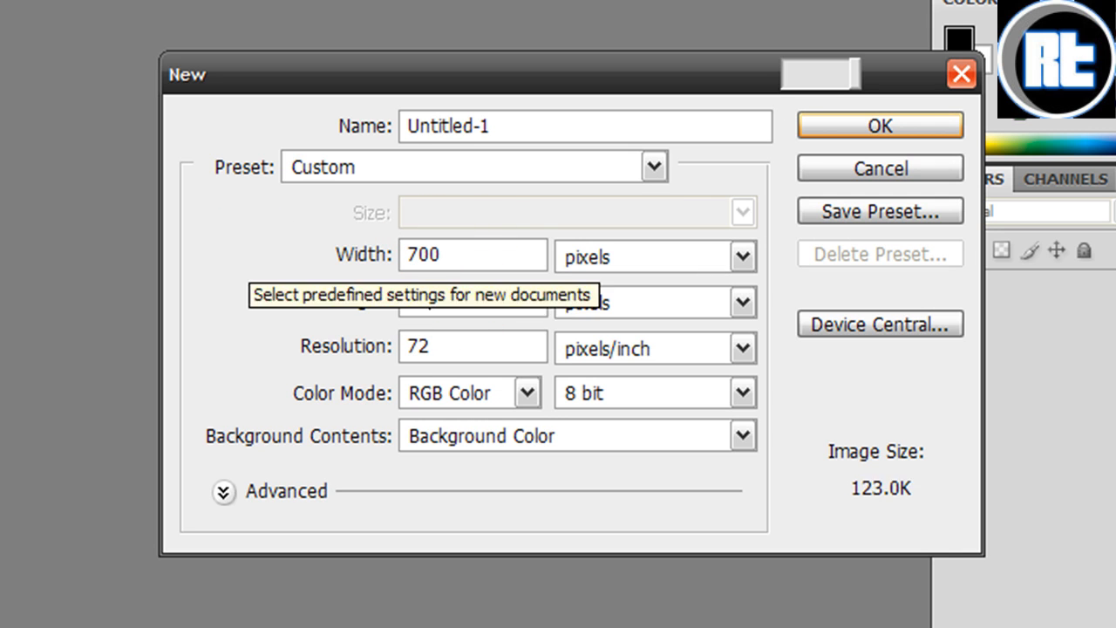
- Create a new 700 × 500 px document at 72 pixels/inch
text(500)
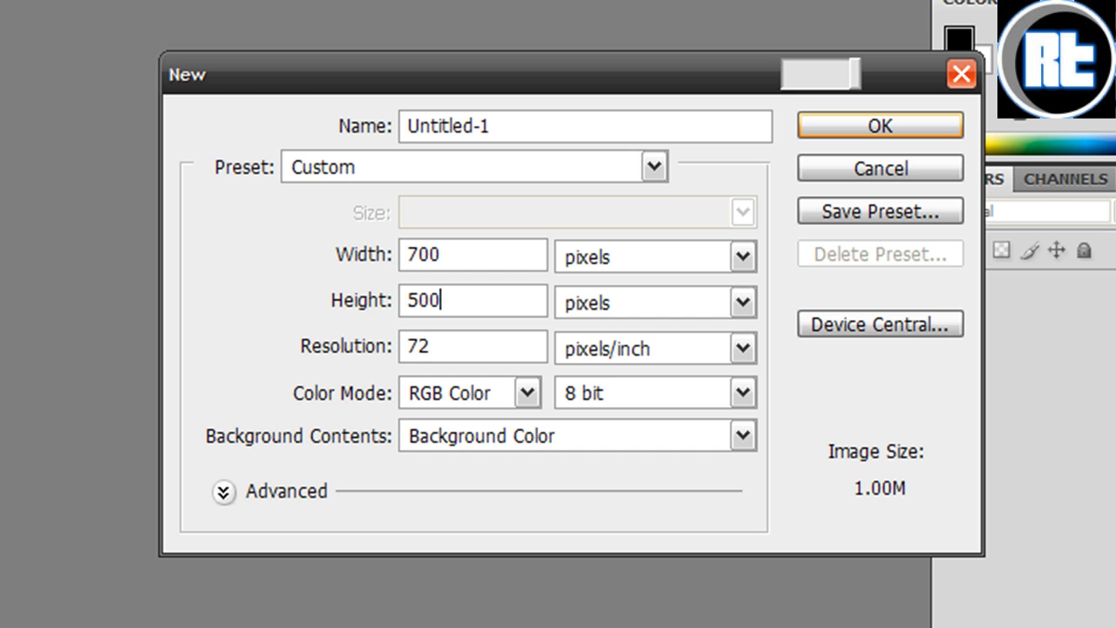
click(878, 125)
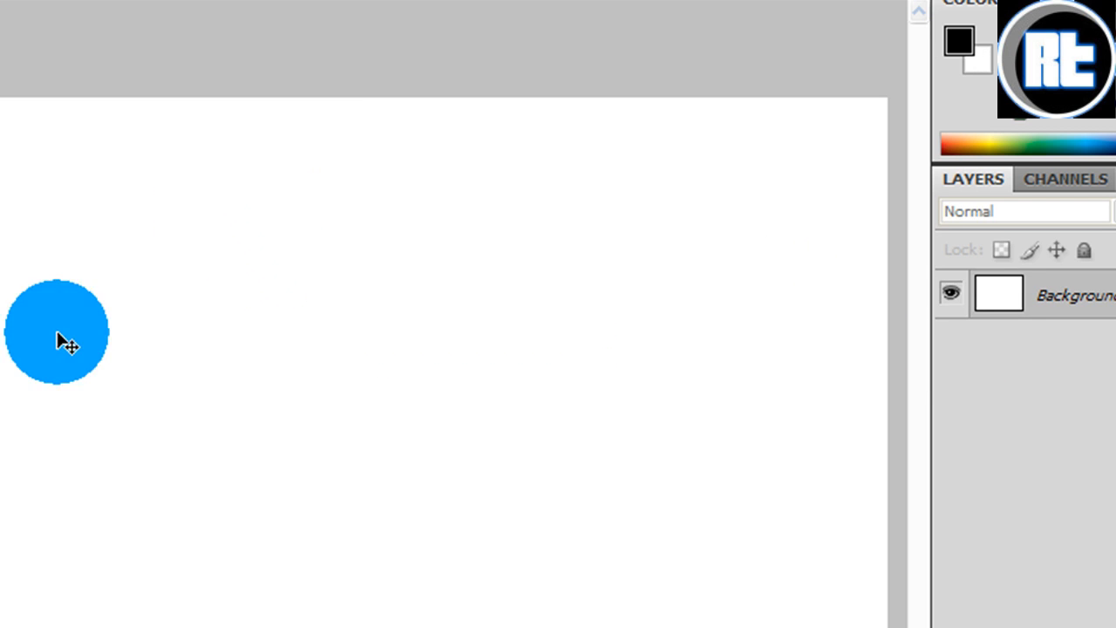
- Set the foreground to dark blue and the background to light blue #0096ff
click(955, 42)
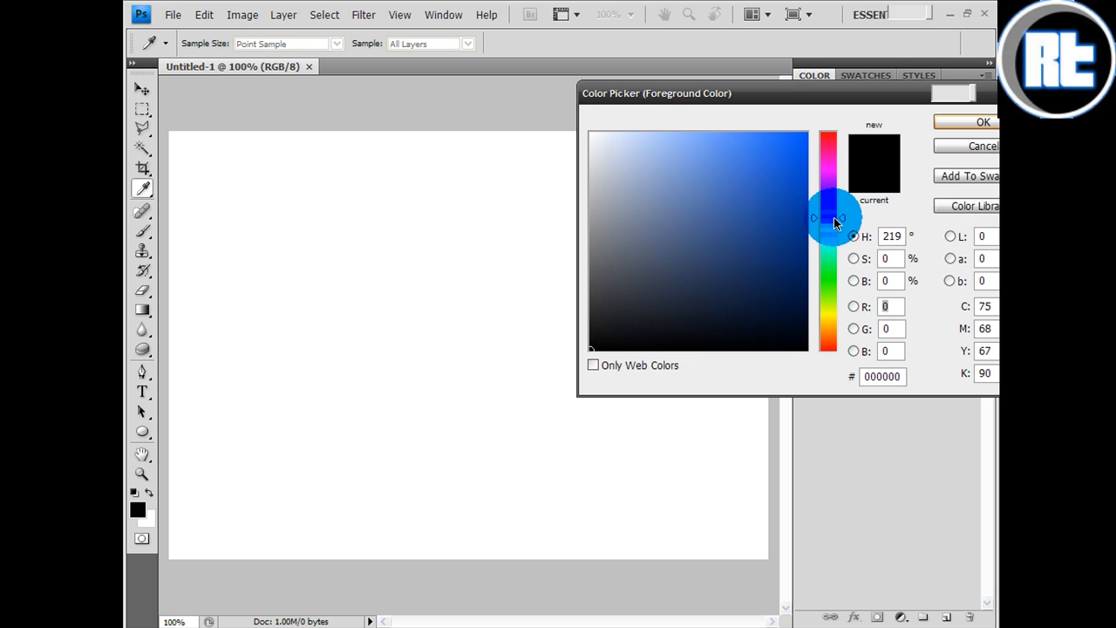
click(983, 123)
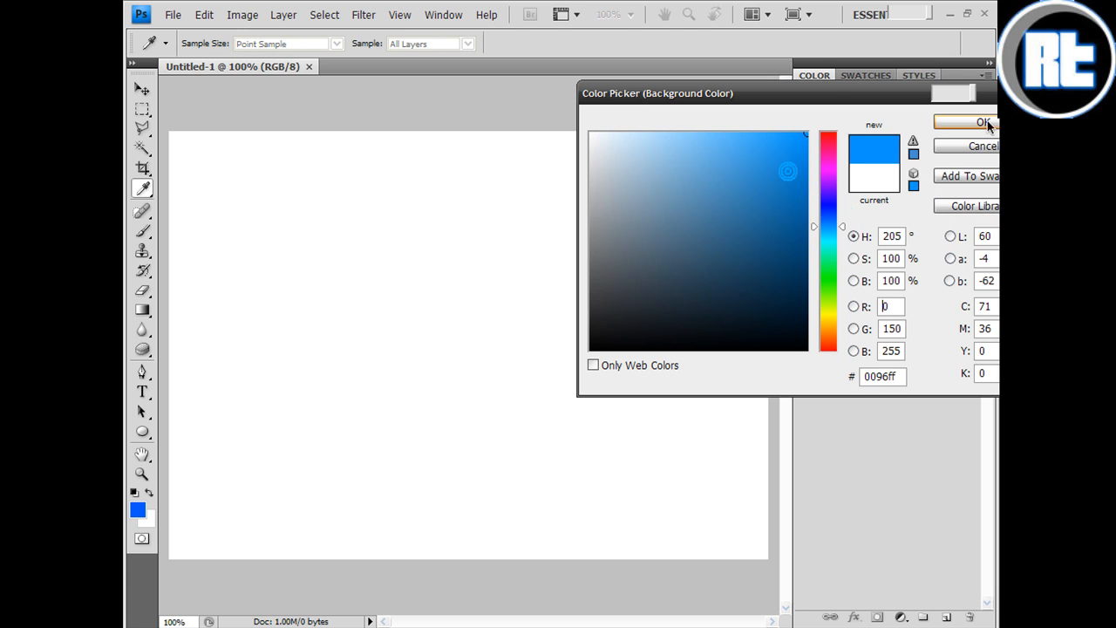
click(983, 122)
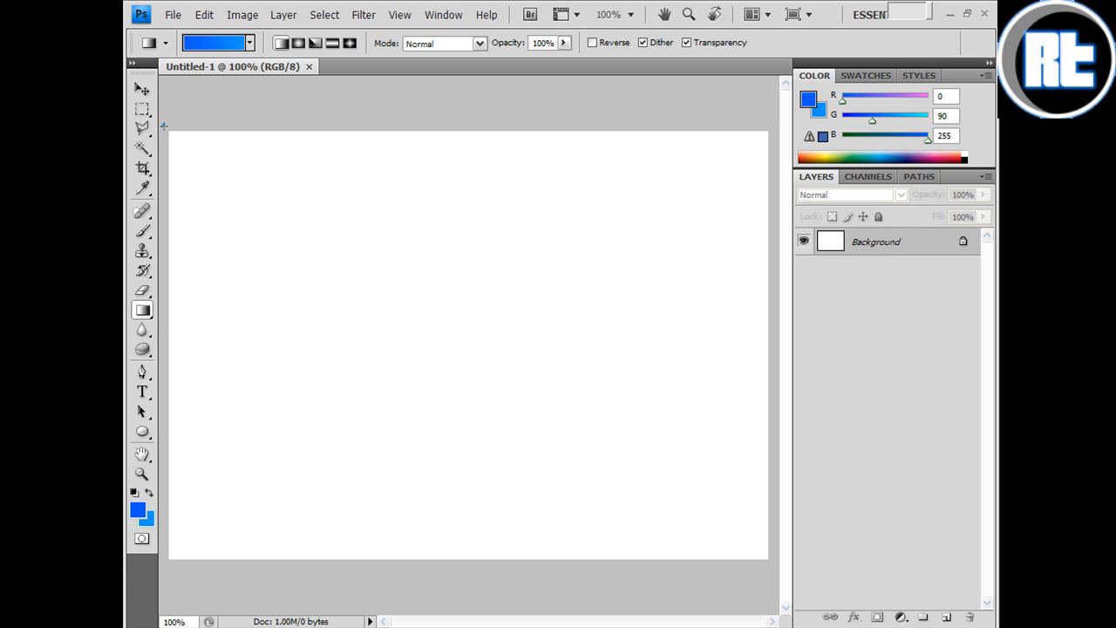
- Drag a blue gradient across the whole canvas and restore default black/white colours
drag(164, 125, 645, 571)
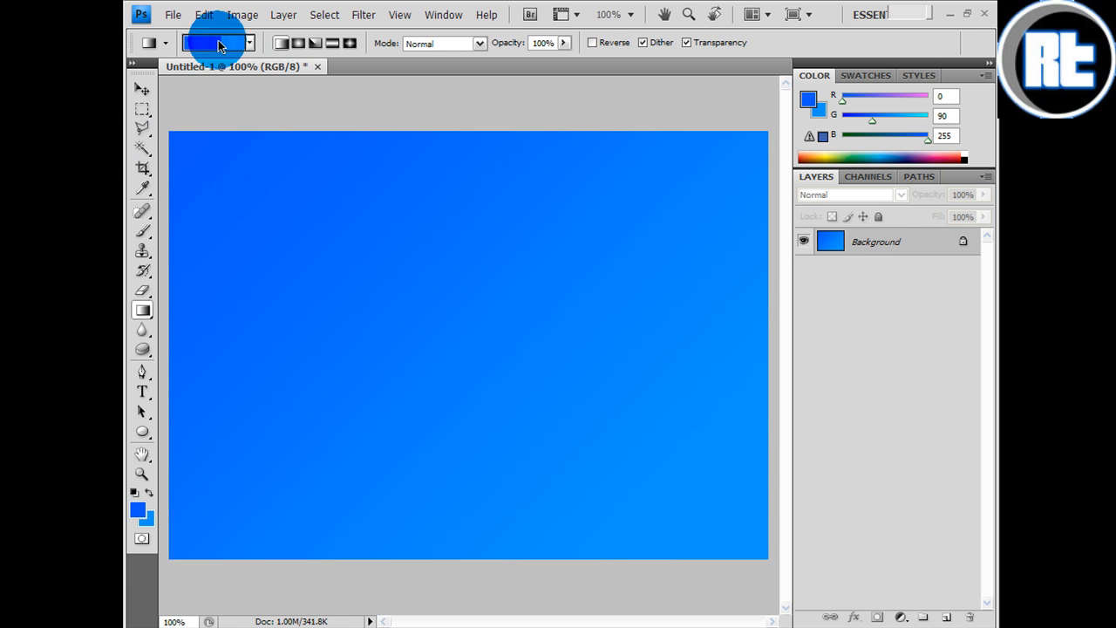
click(141, 89)
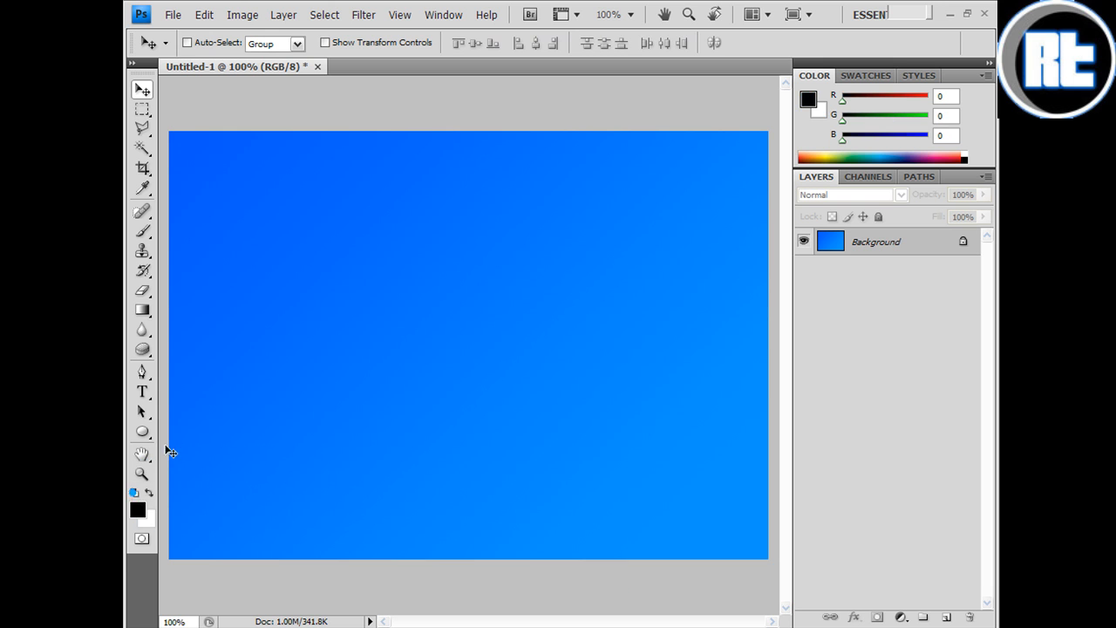
click(263, 289)
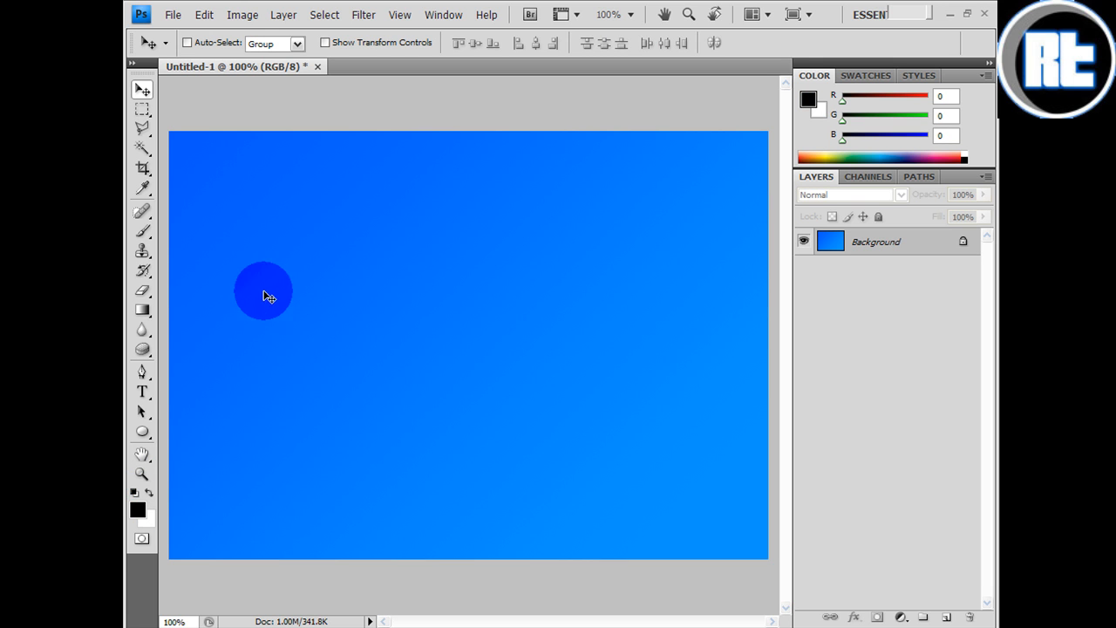
- Add white ROYALTUTORIALS text across the centre of the blue background
click(142, 390)
text(ROYALTUTORIALS)
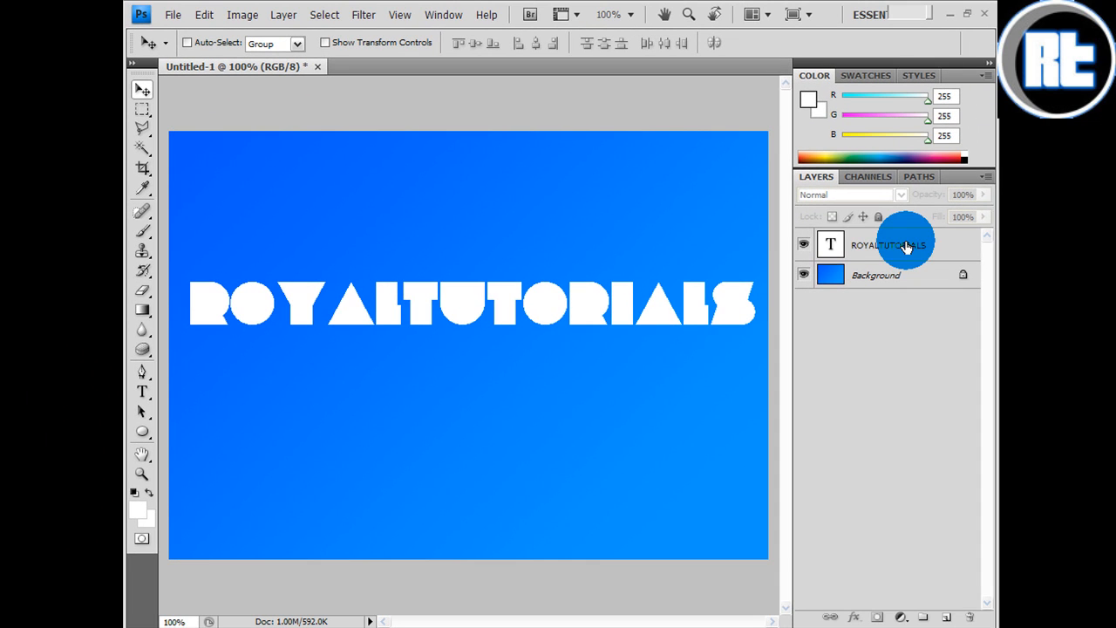
click(893, 244)
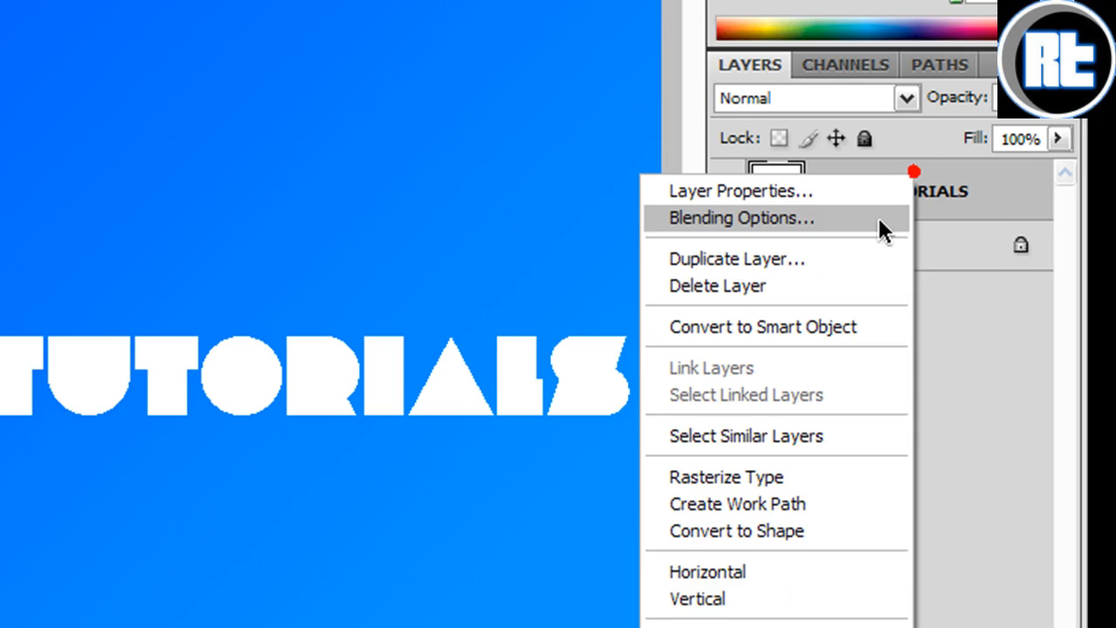
- Duplicate the text layer and name the copy ROYALTUTORIALS Black
click(739, 218)
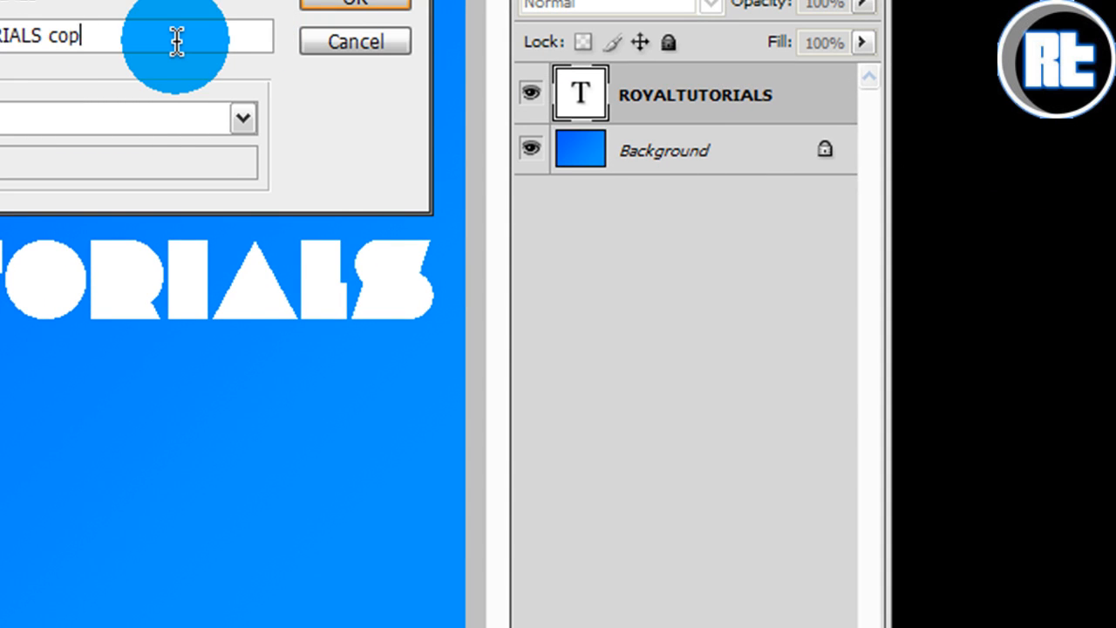
key(BackSpace)
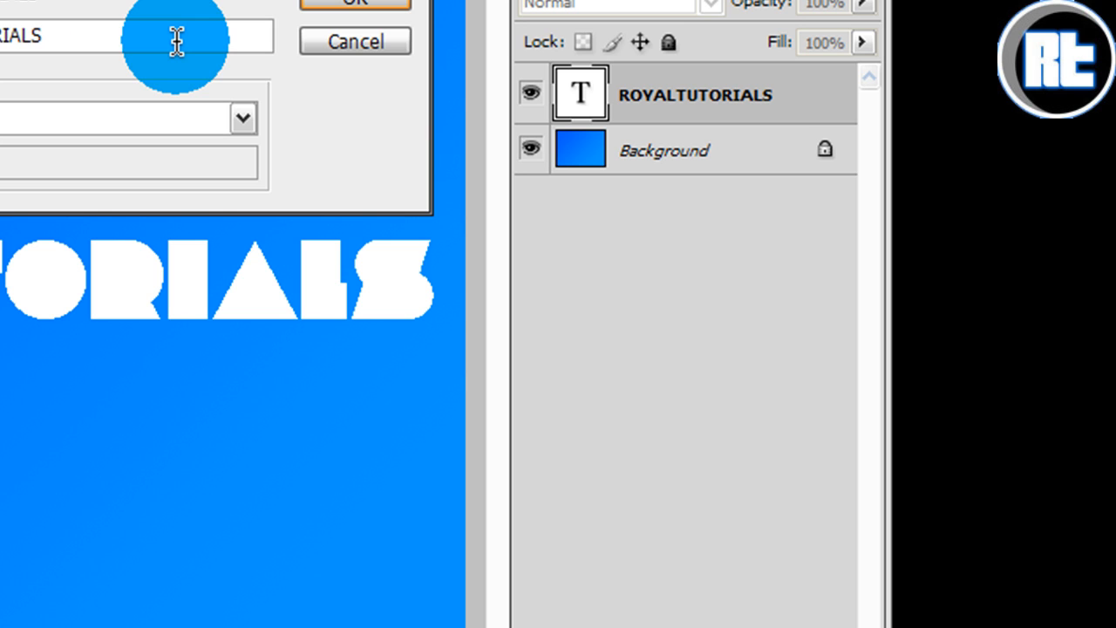
text(BL)
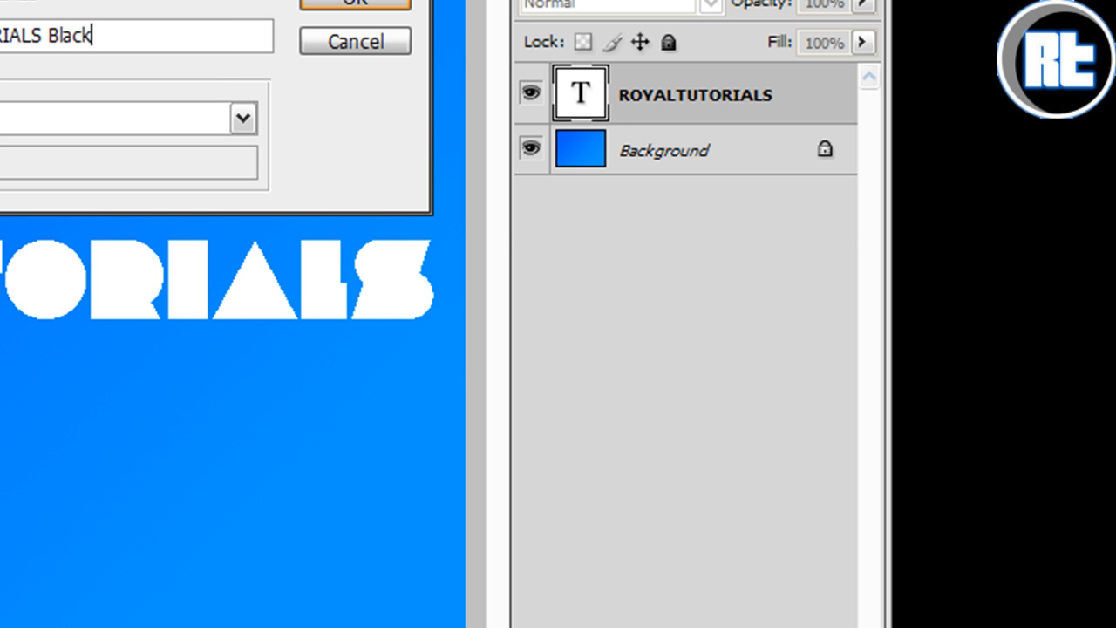
click(356, 3)
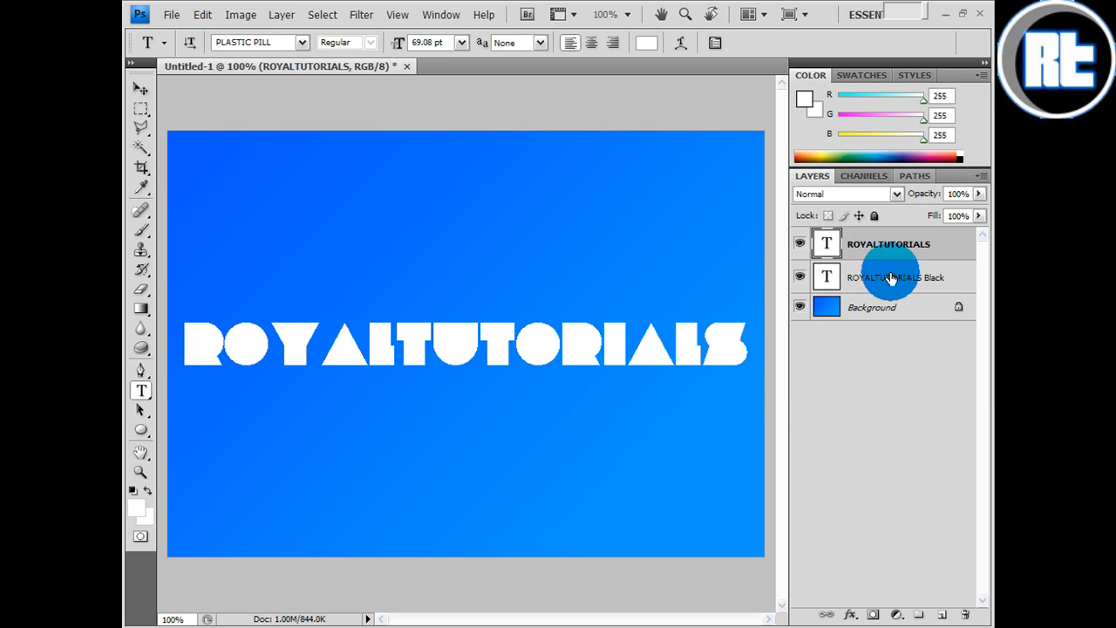
- Nudge the ROYALTUTORIALS Black layer down-right so it shows as a dark edge behind the white letters
click(140, 89)
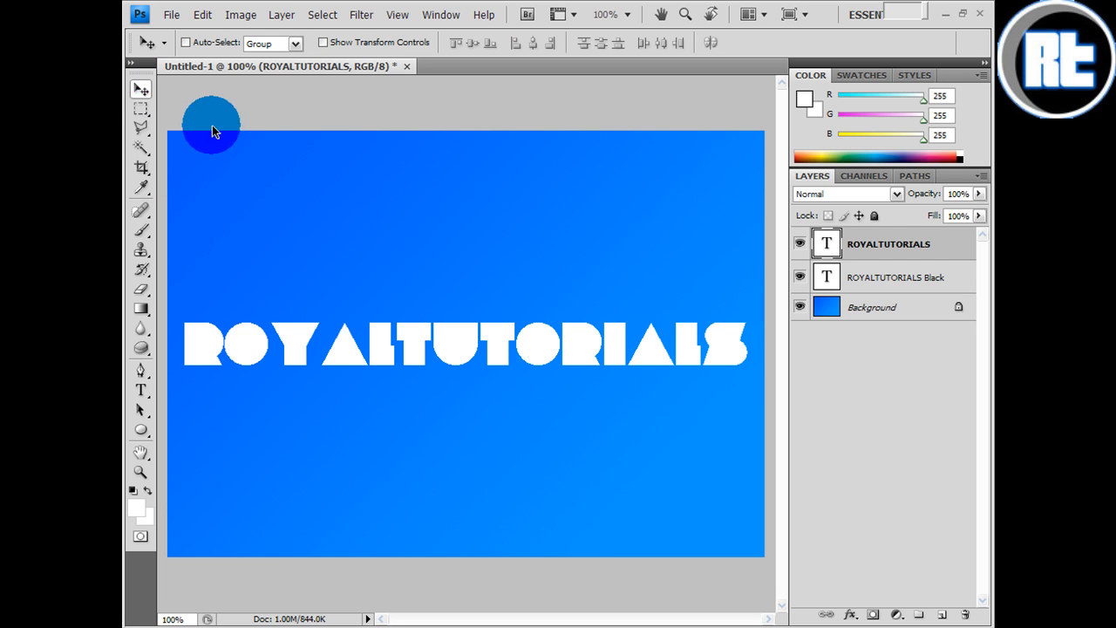
drag(209, 122, 444, 361)
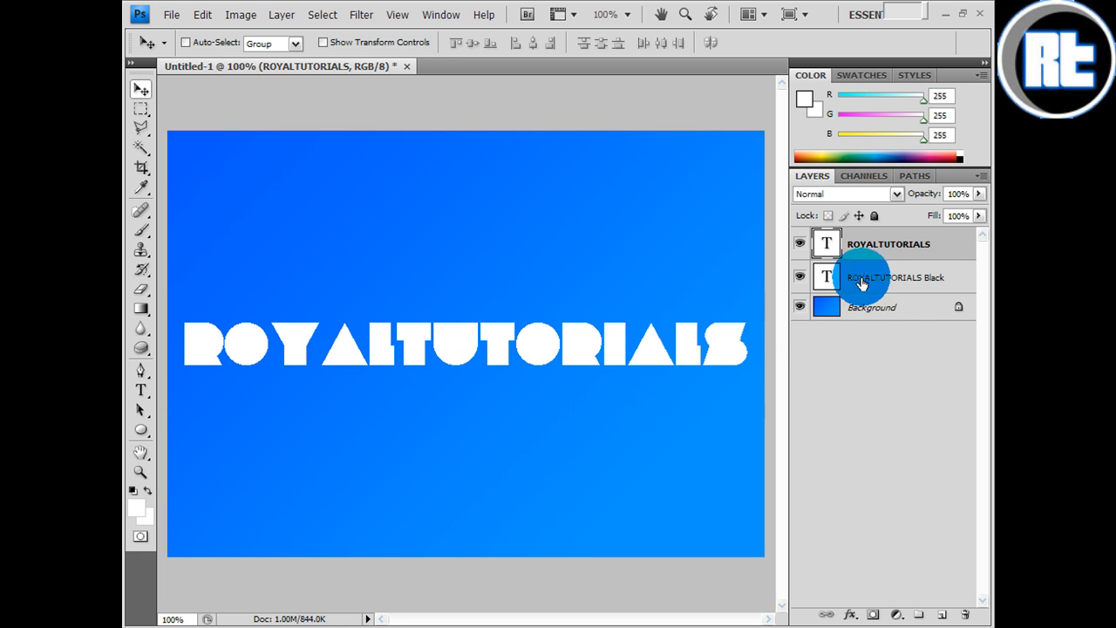
click(892, 277)
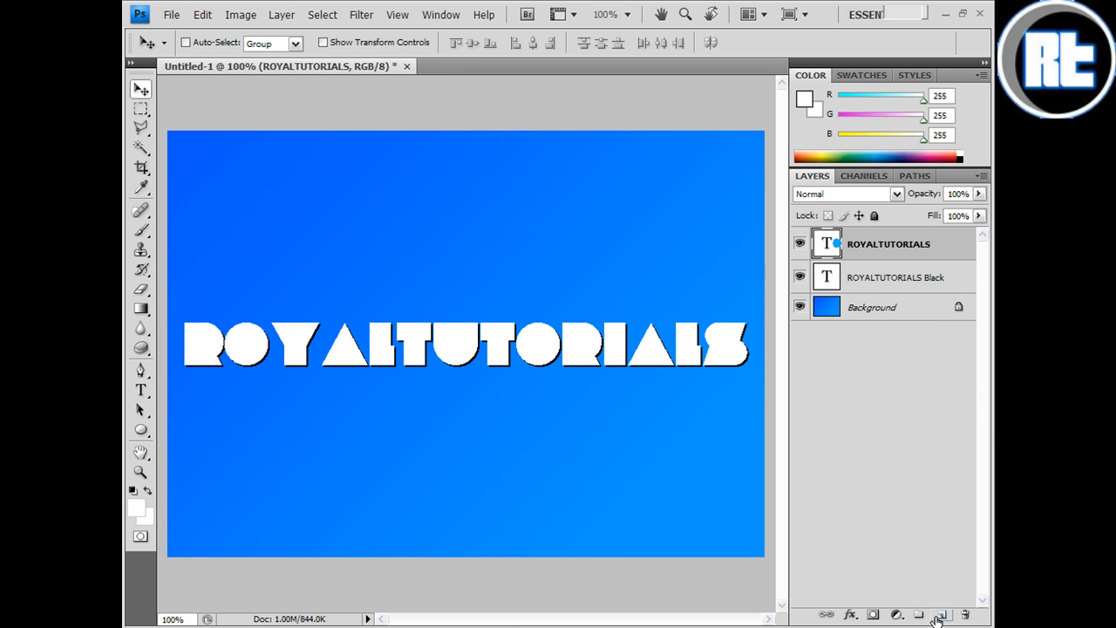
- Add a new empty layer and stamp a floral swirl brush on it in black
click(938, 613)
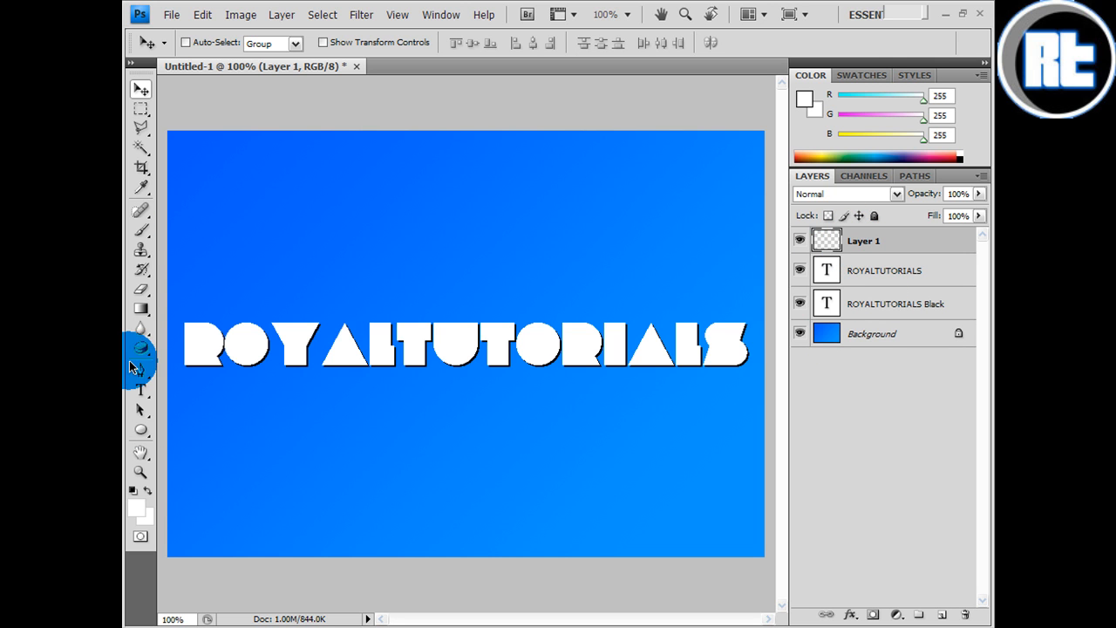
click(139, 230)
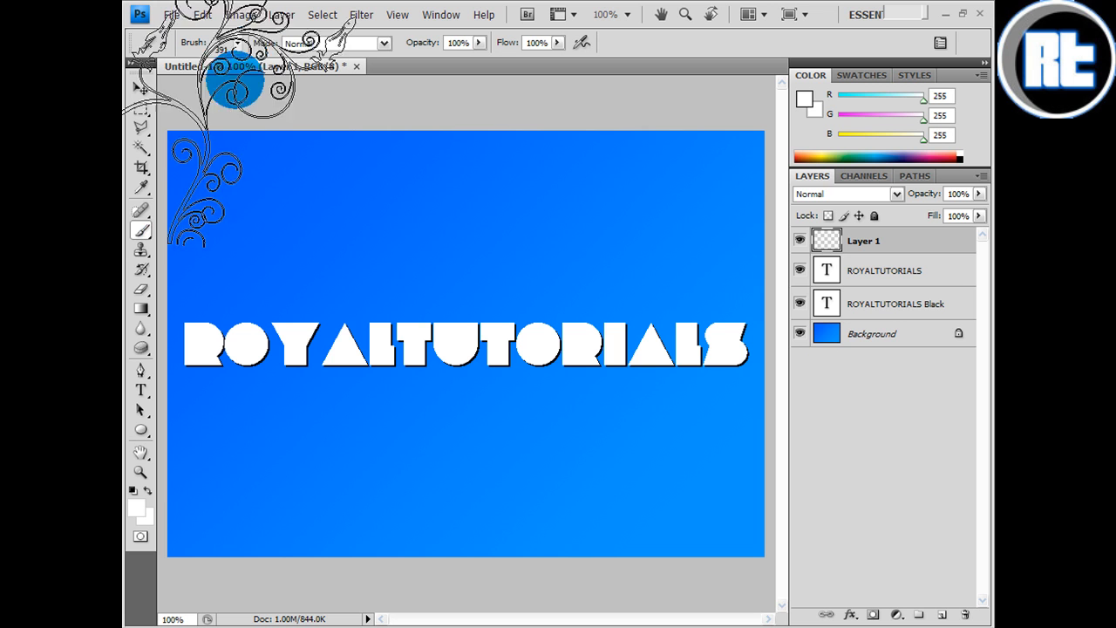
click(237, 42)
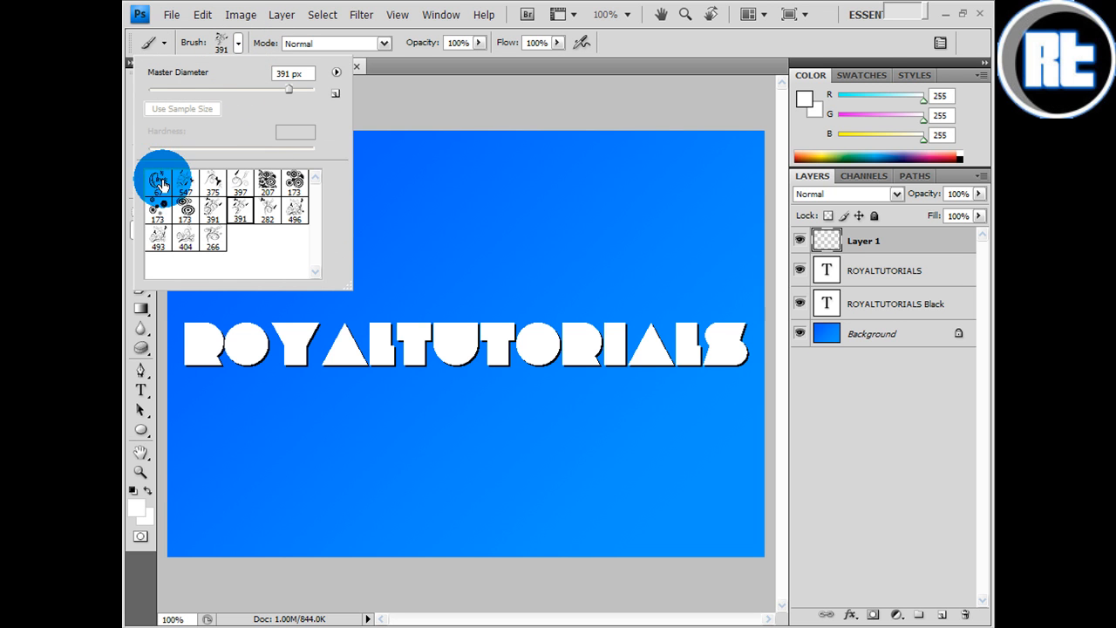
click(157, 183)
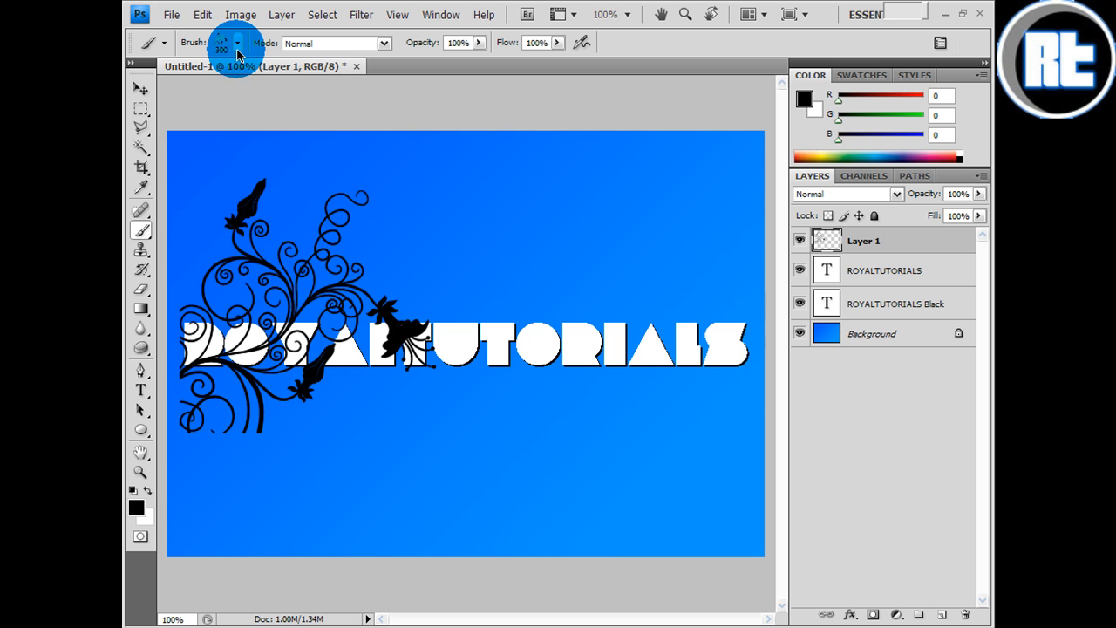
- Stamp a different floral brush over the text and background on the same layer
click(237, 42)
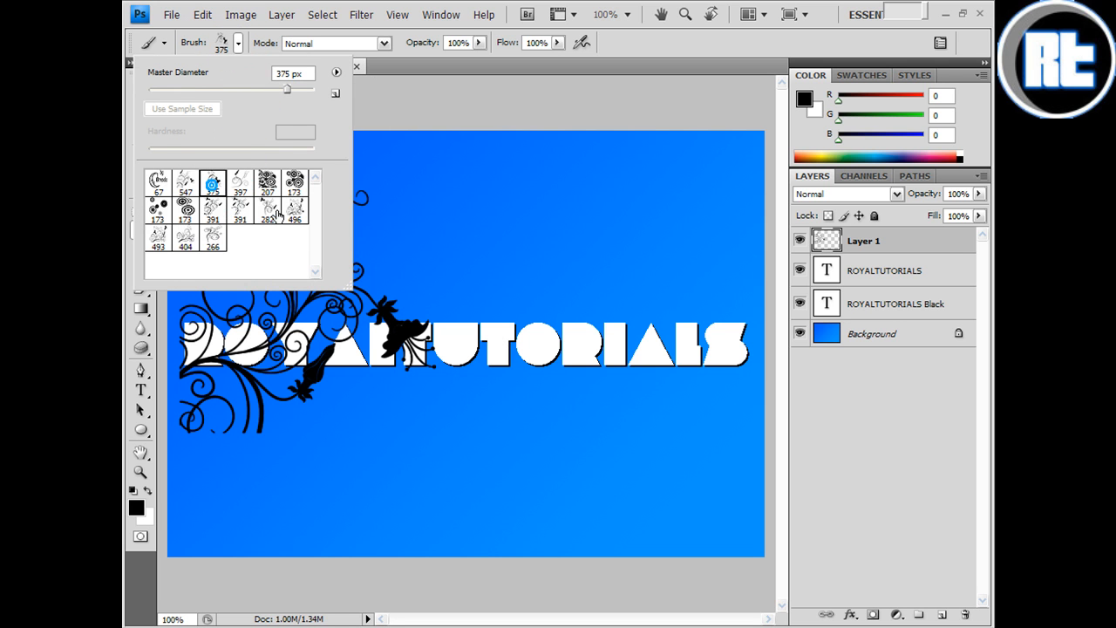
click(213, 207)
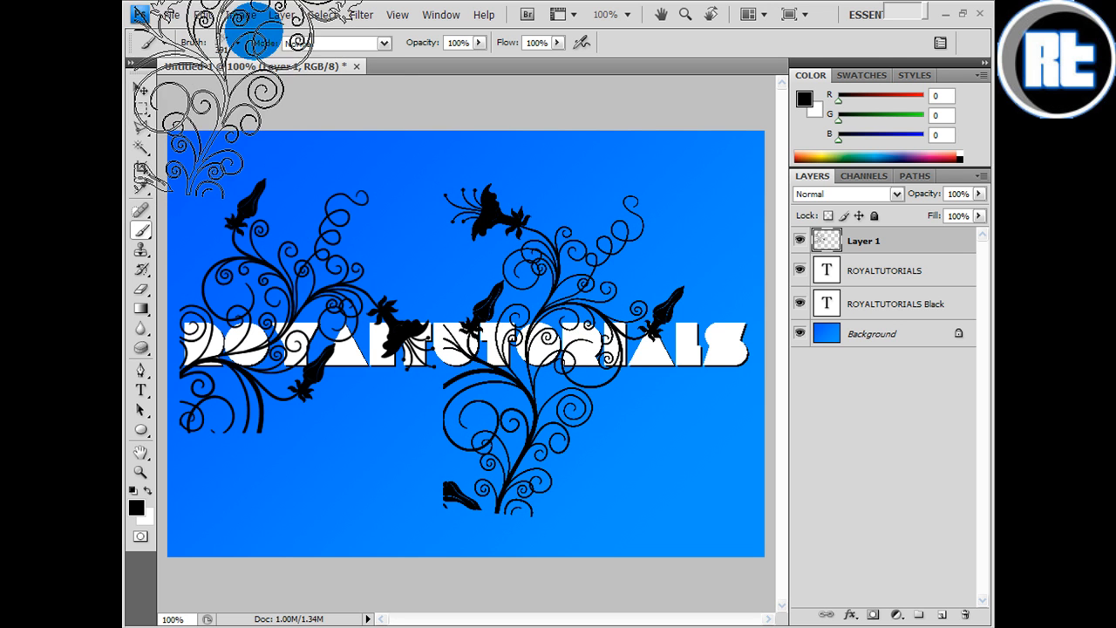
click(237, 42)
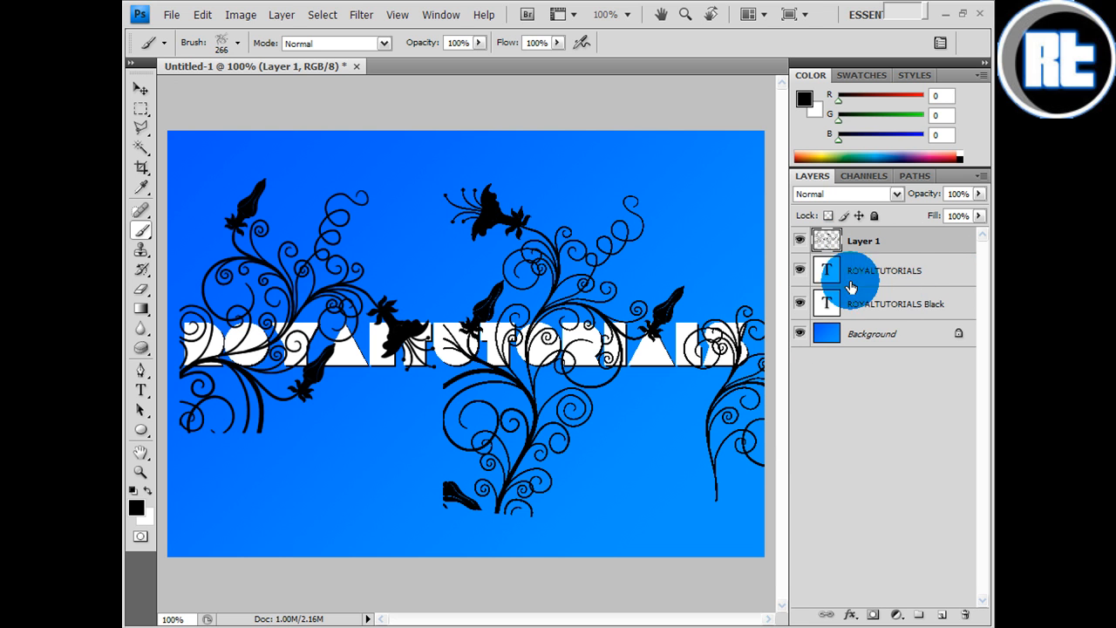
- Load the letter shapes as a selection, invert it and delete the floral marks outside the letters
click(885, 270)
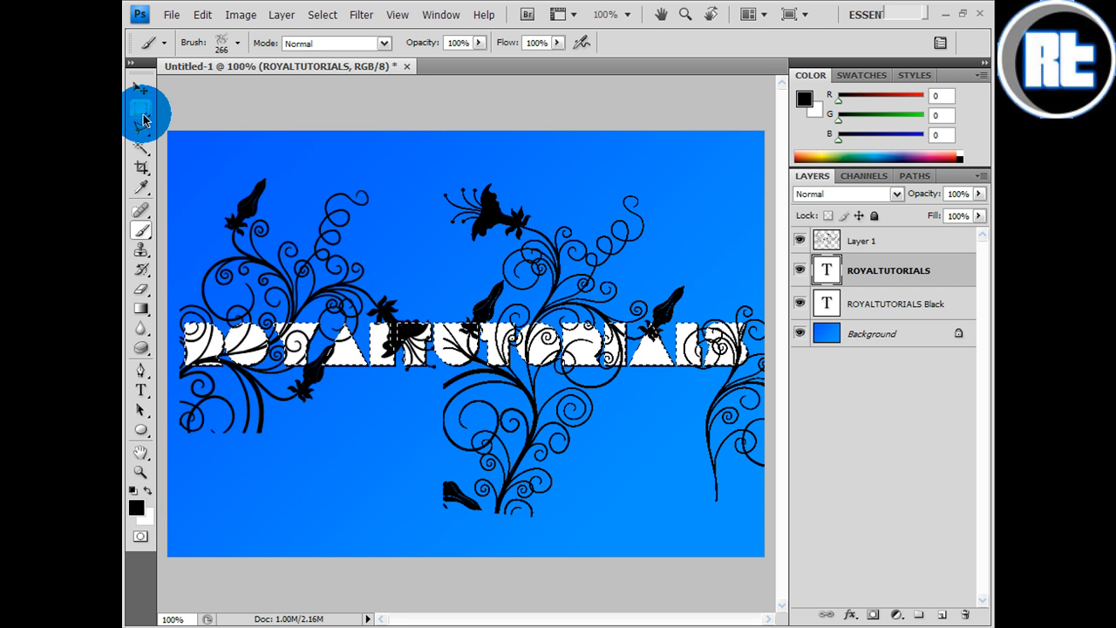
click(139, 109)
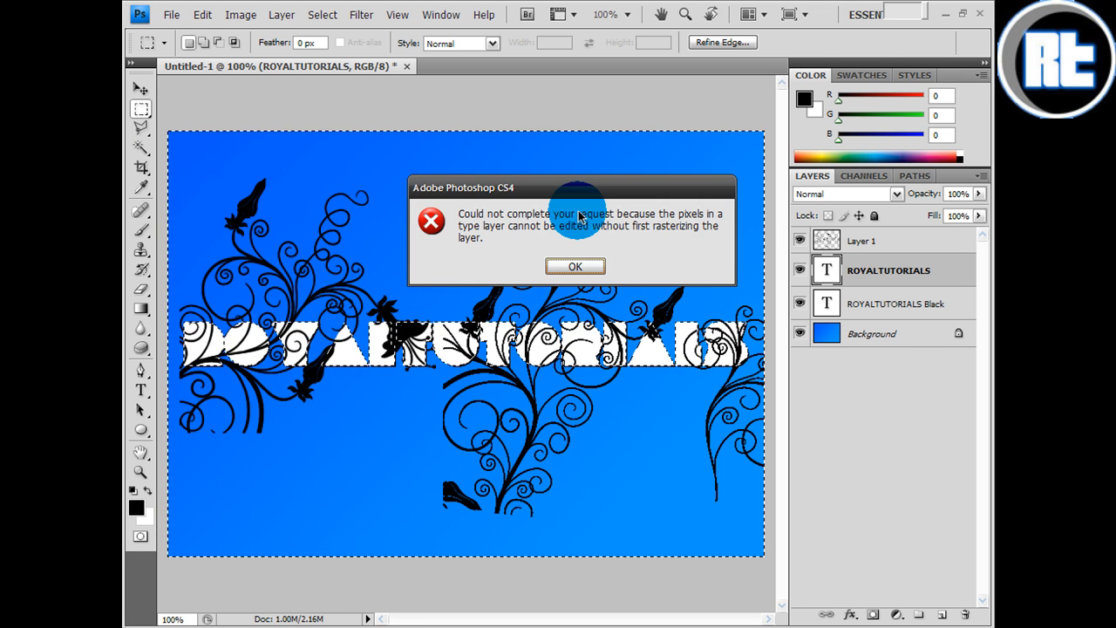
click(575, 265)
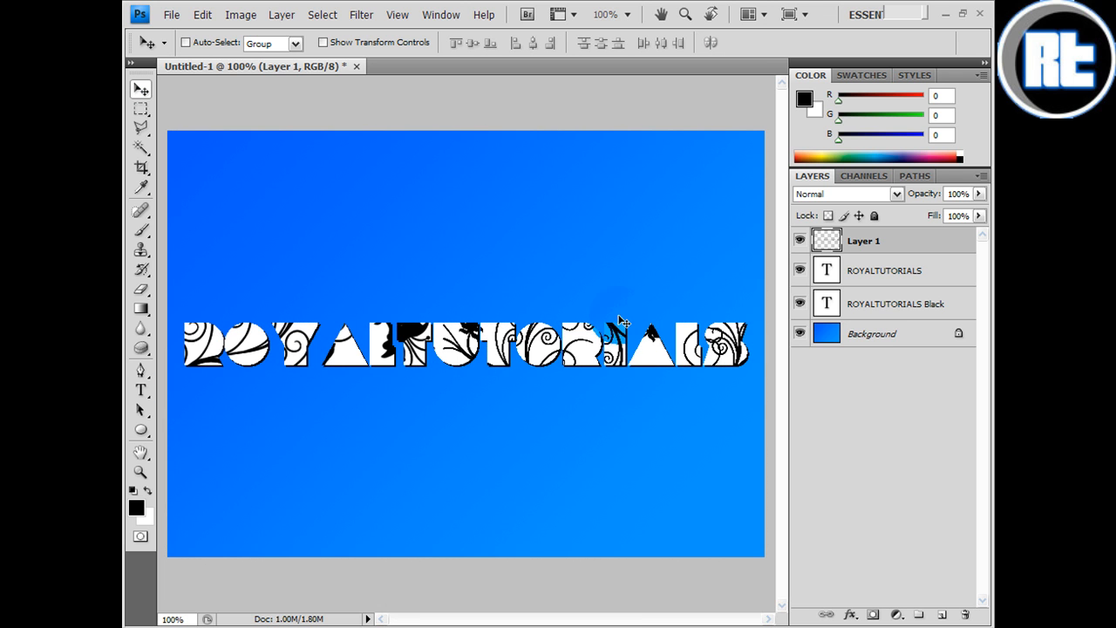
click(882, 270)
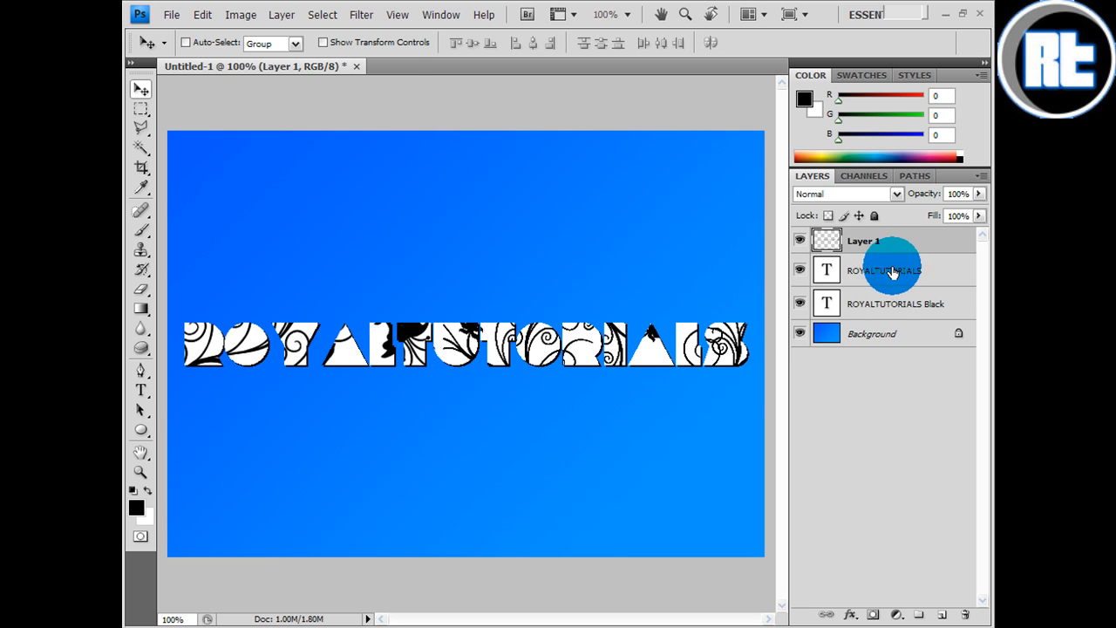
- Give the text layer a drop shadow and an inner shadow enlarged to size 13
right_click(882, 269)
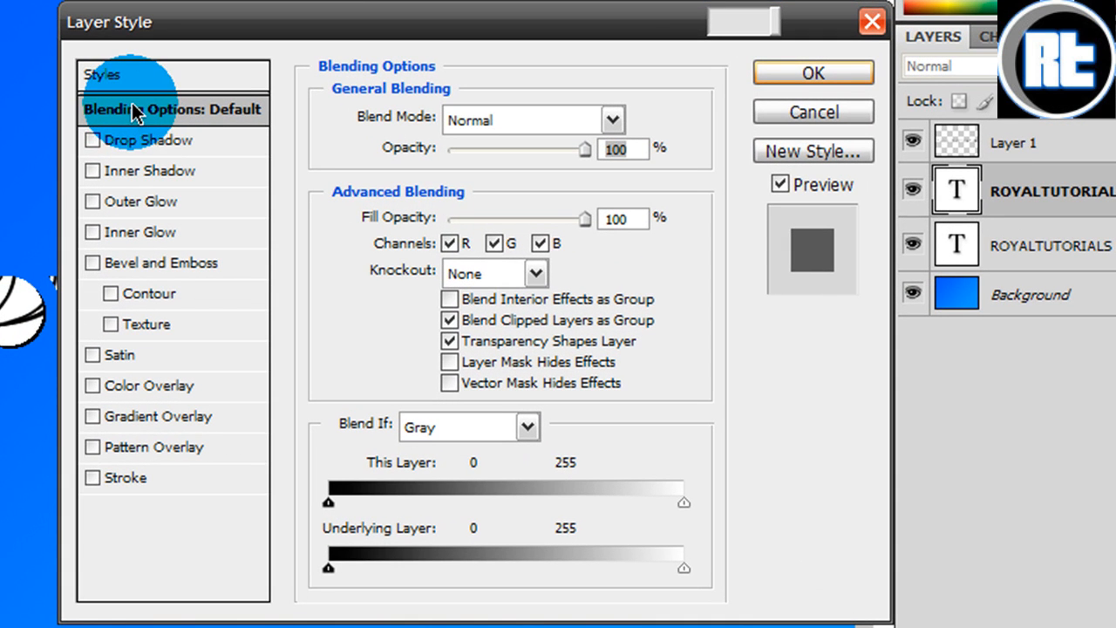
mouse_move(136, 150)
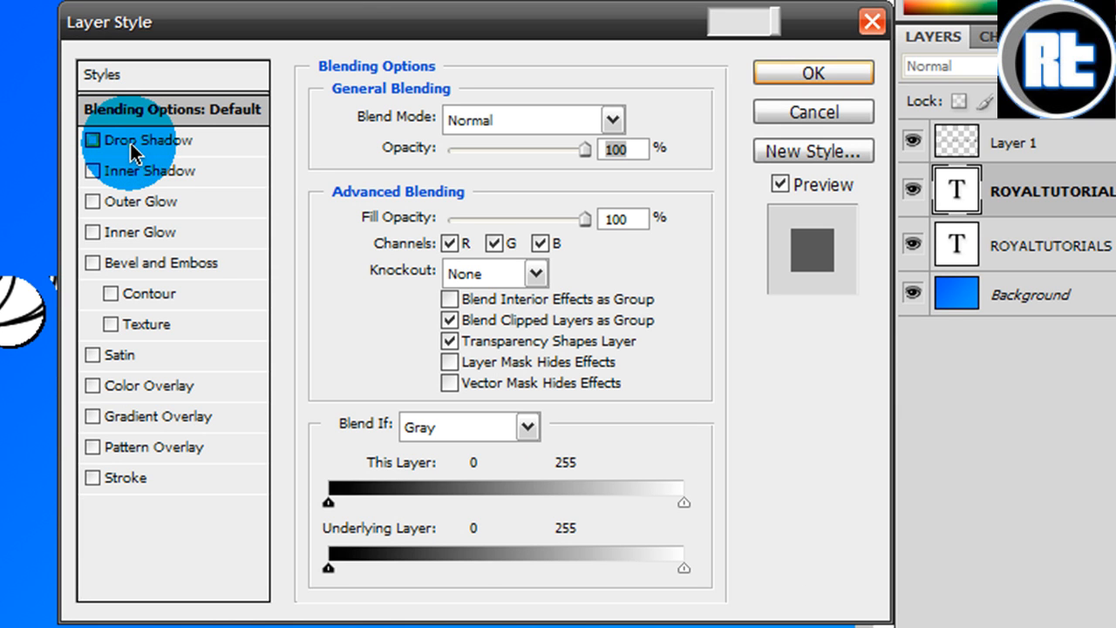
mouse_move(143, 139)
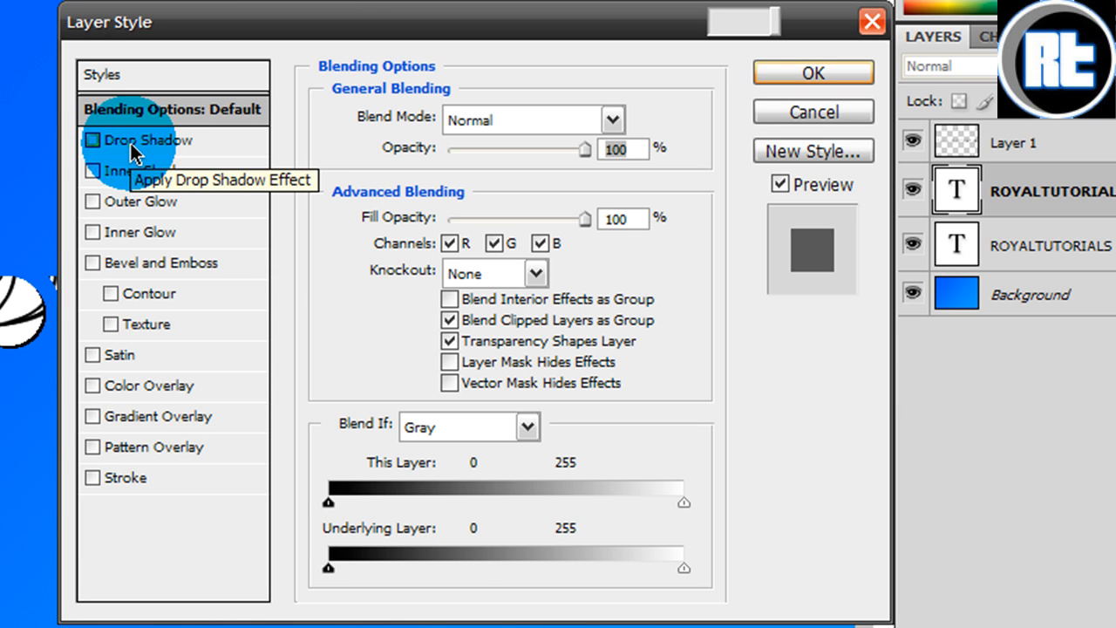
mouse_move(174, 160)
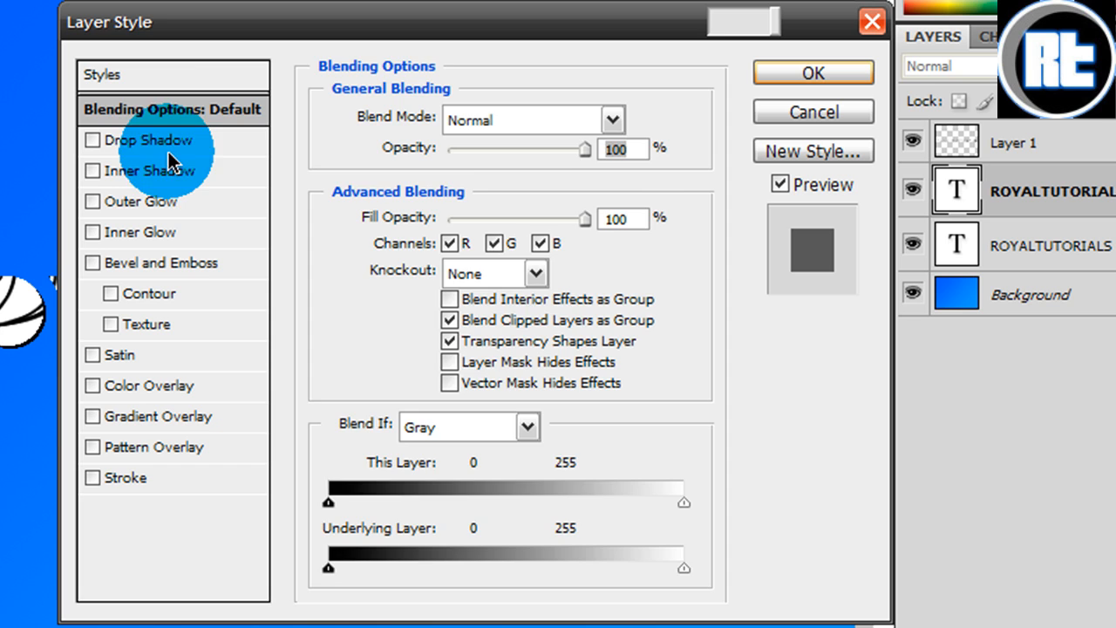
click(93, 139)
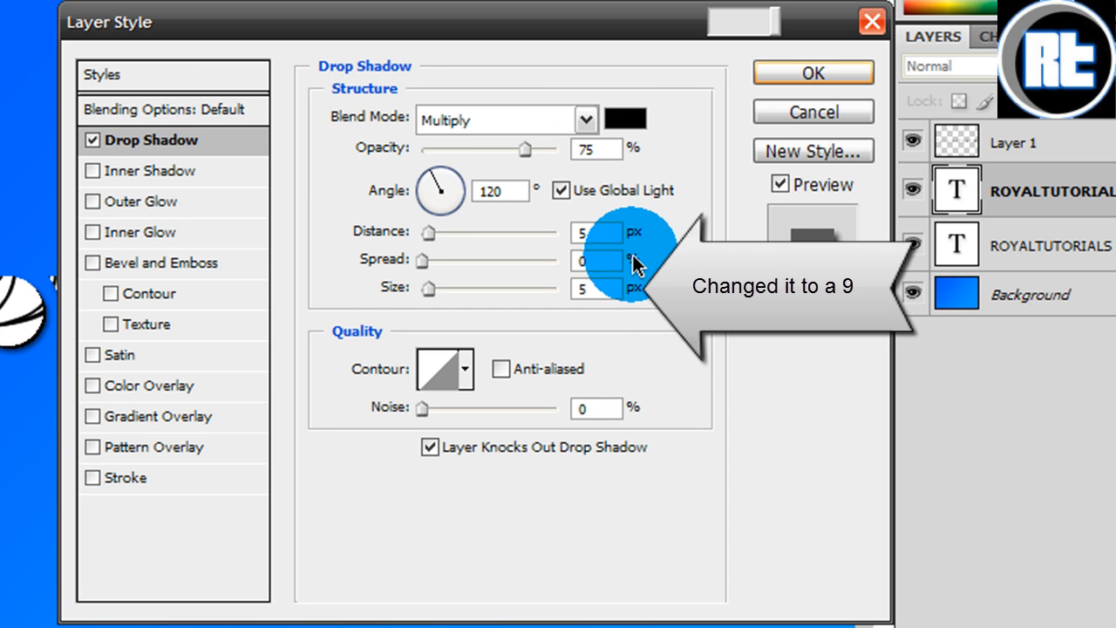
mouse_move(462, 300)
text(9)
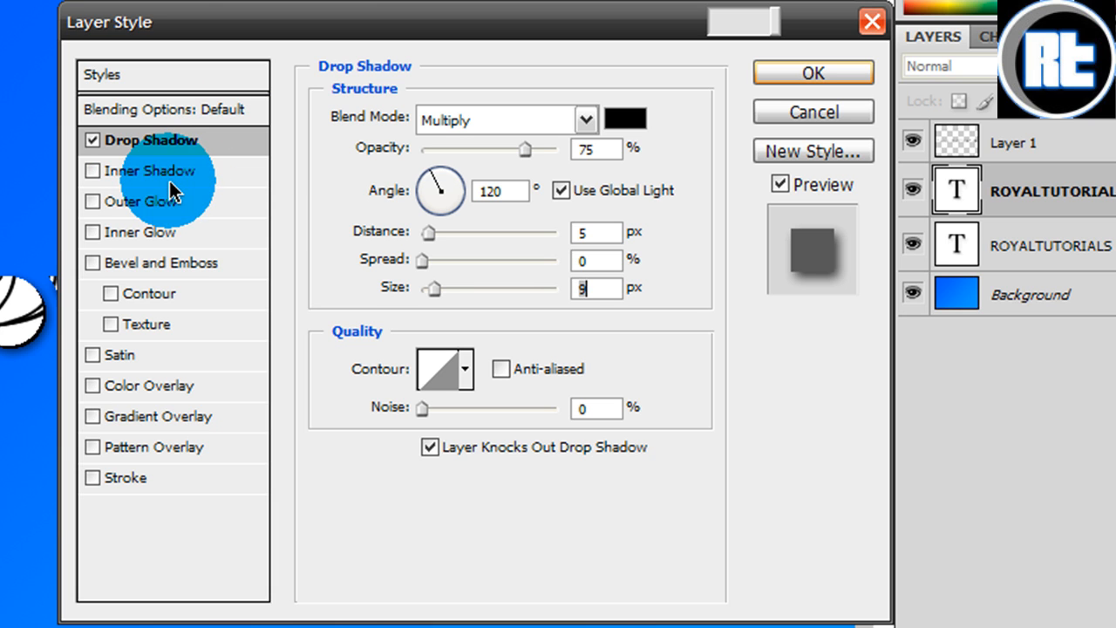
mouse_move(190, 242)
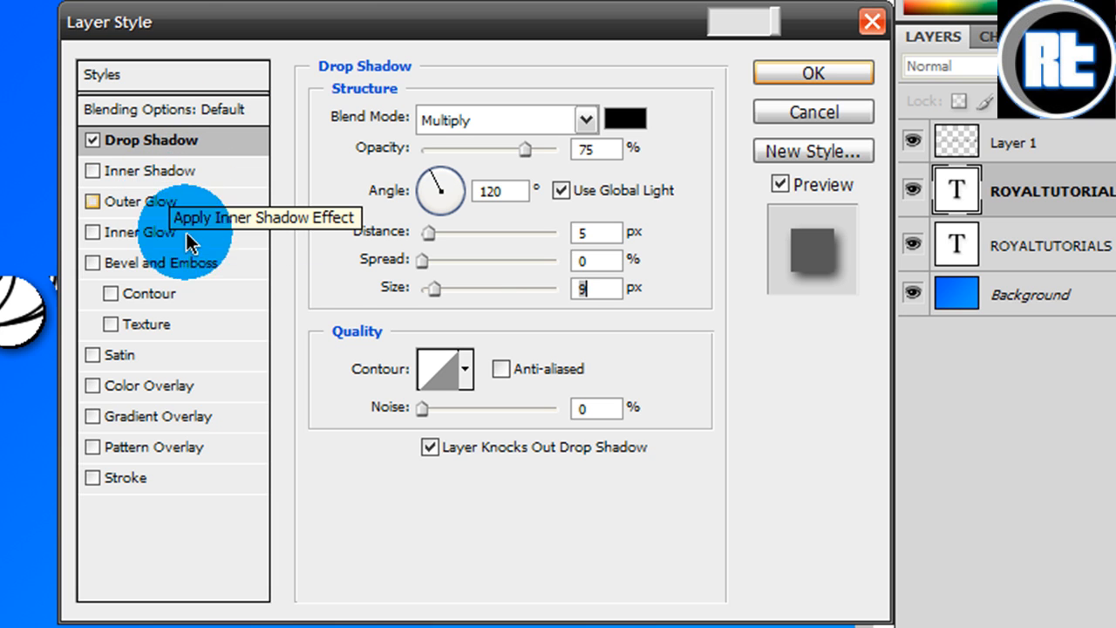
click(92, 171)
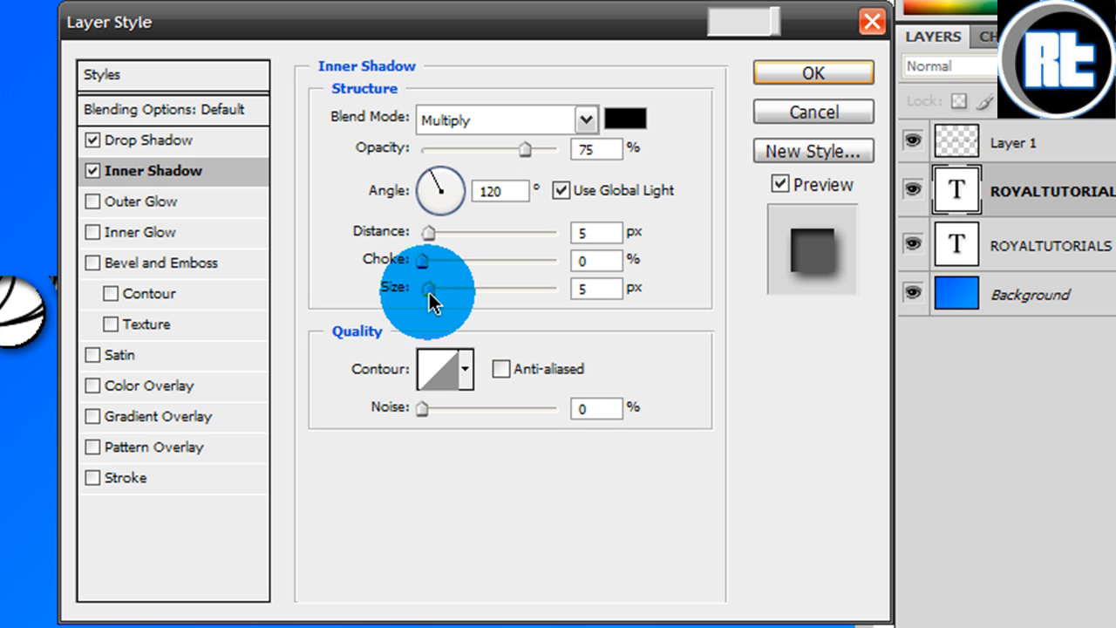
drag(426, 288, 436, 288)
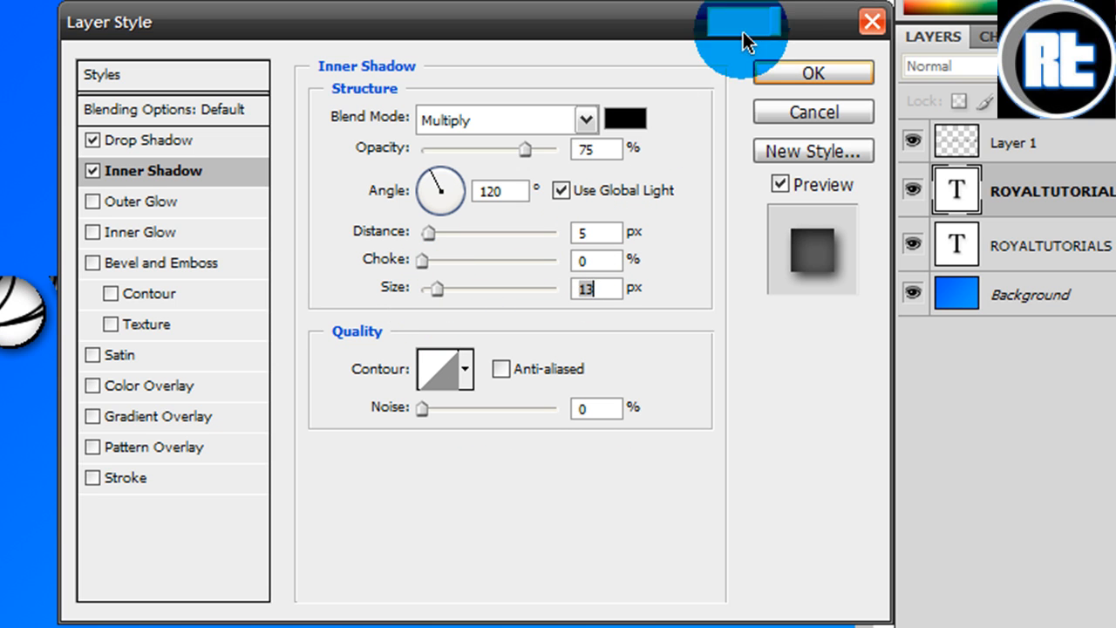
mouse_move(157, 488)
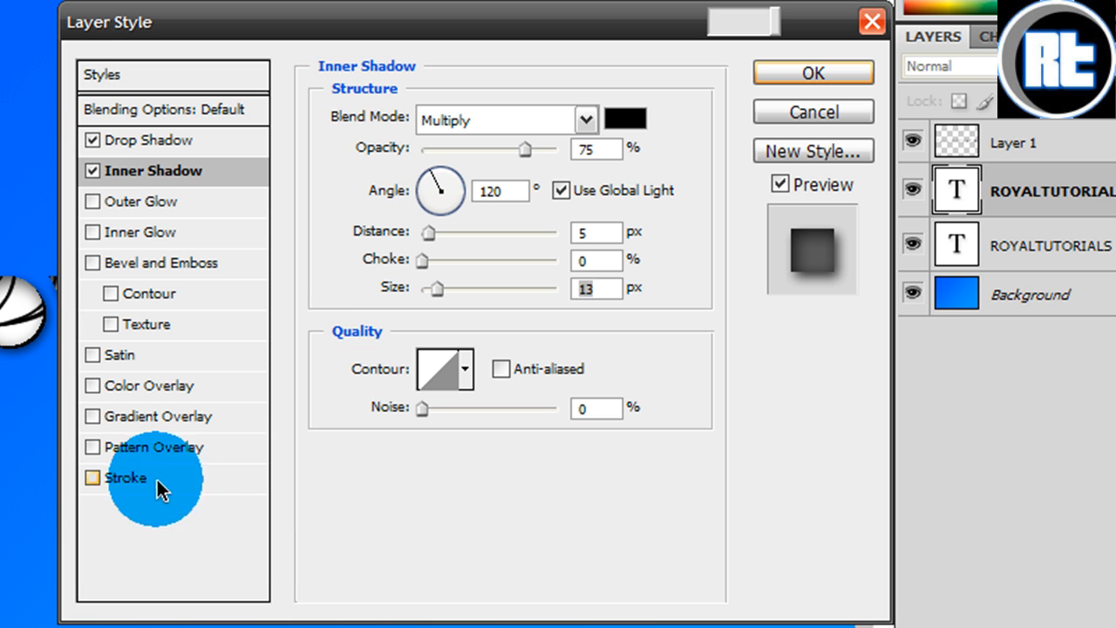
- Add a 3 px outside stroke to the letters and choose white for it
click(91, 478)
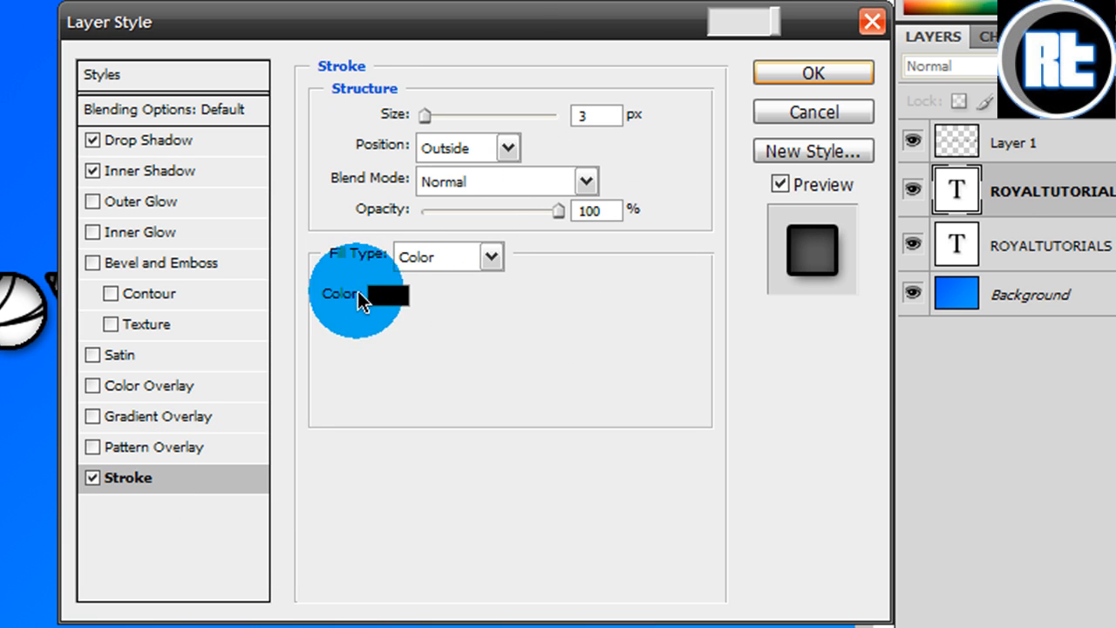
click(381, 293)
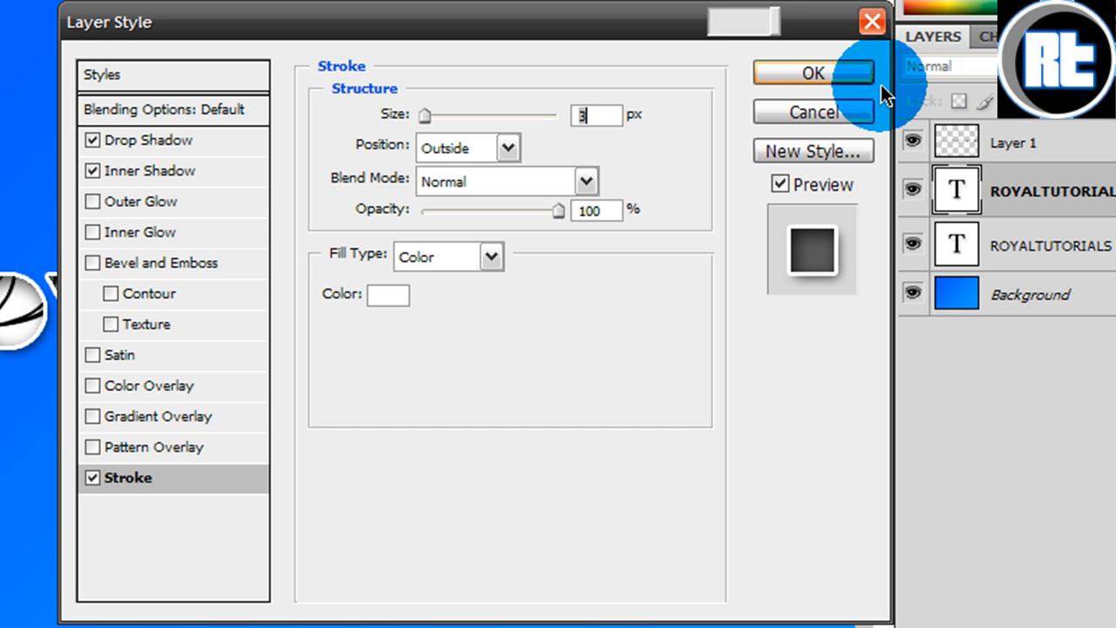
mouse_move(421, 165)
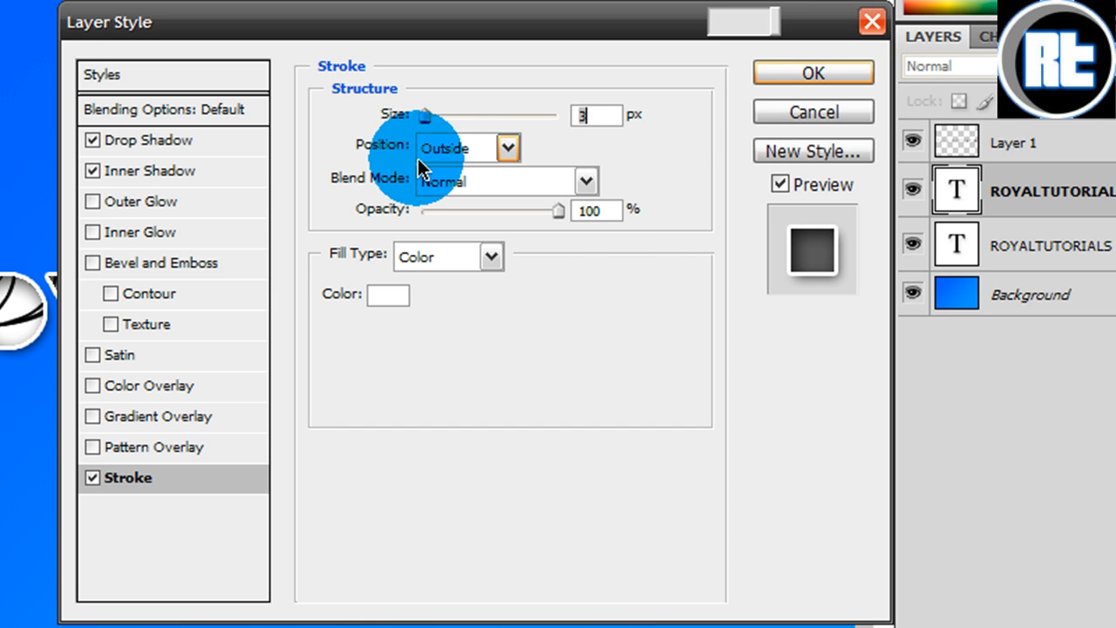
mouse_move(432, 115)
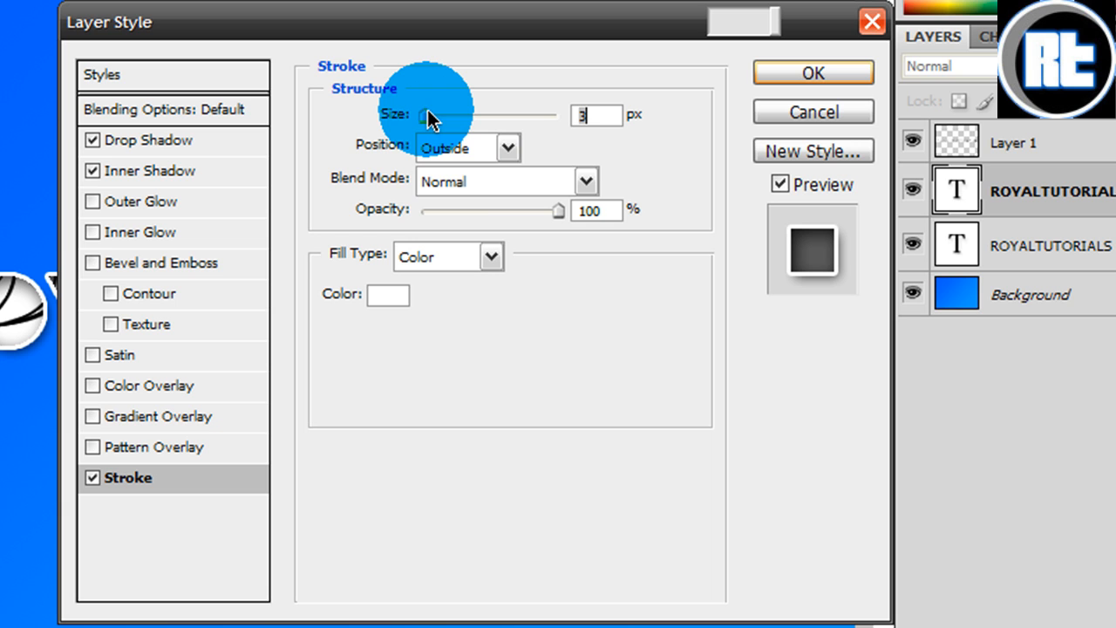
mouse_move(571, 279)
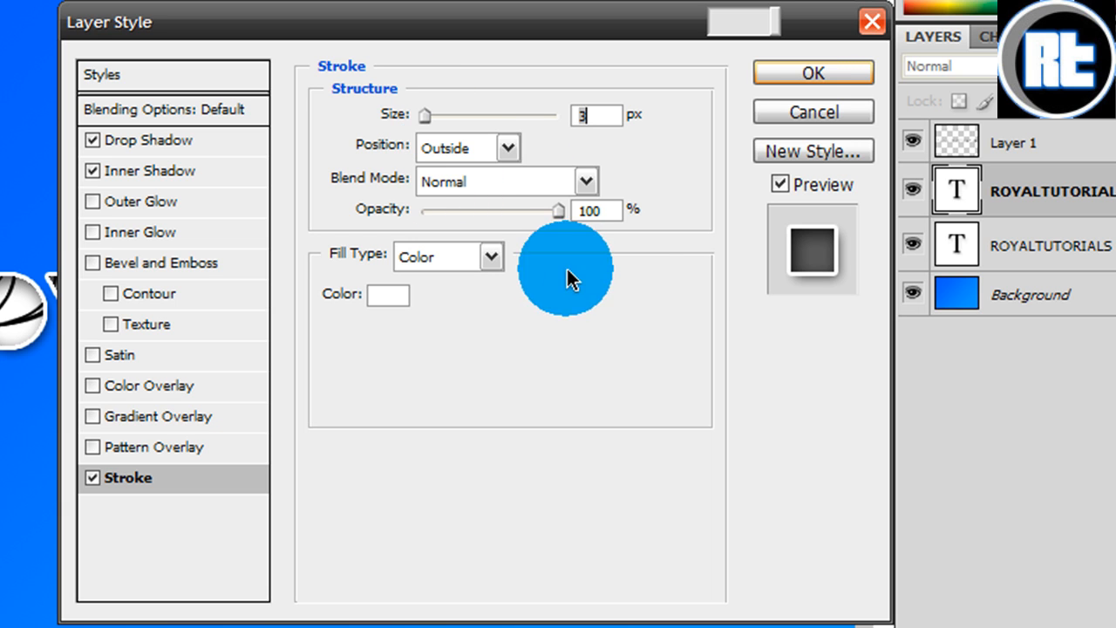
click(813, 74)
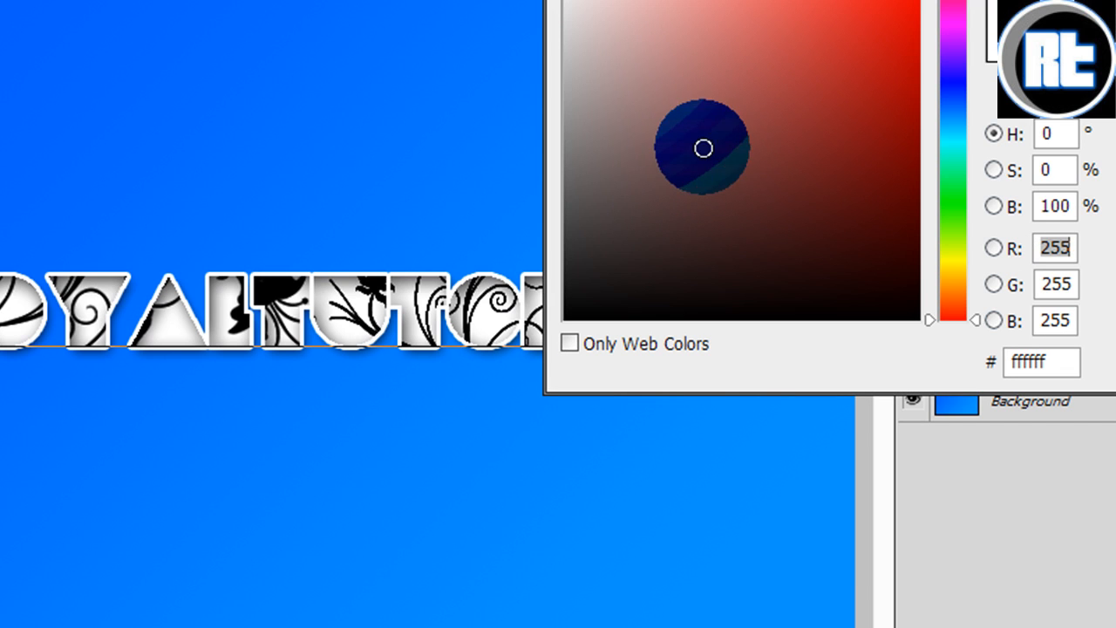
- Pick the pale near-white colour #f4f9fb for the stroke and confirm the layer style
click(572, 34)
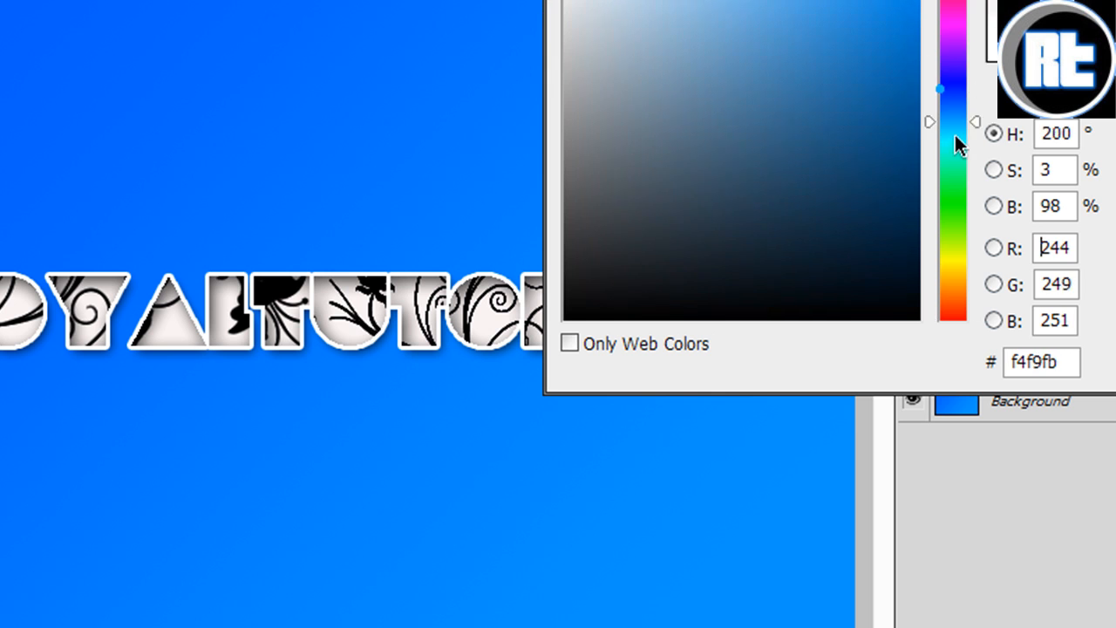
click(940, 90)
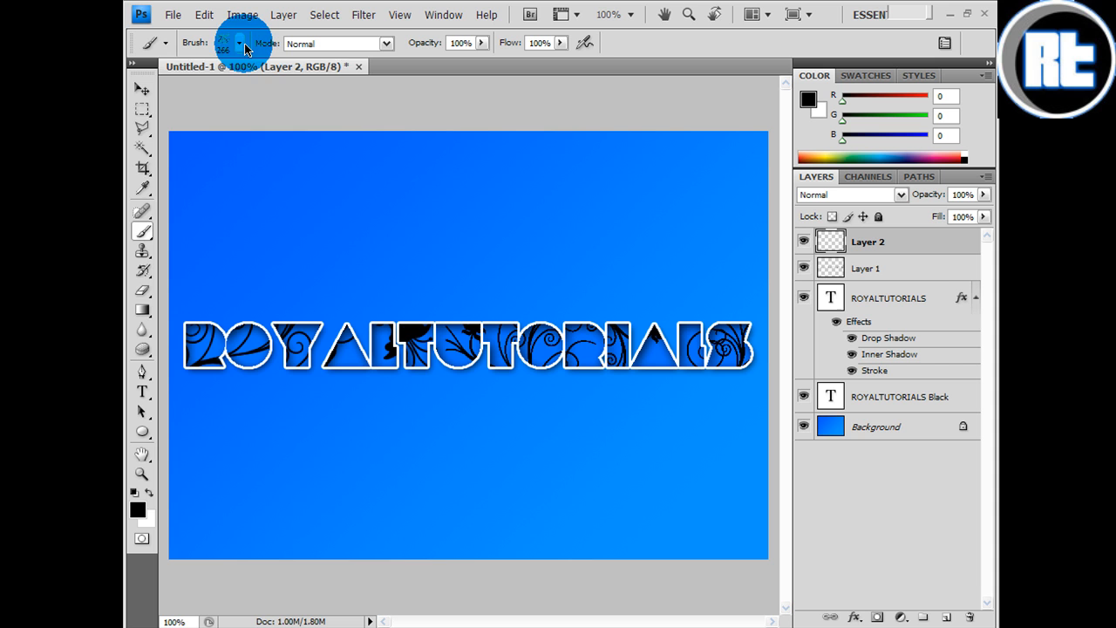
- Choose a floral brush and stamp black swirls around the text on a new layer
click(241, 42)
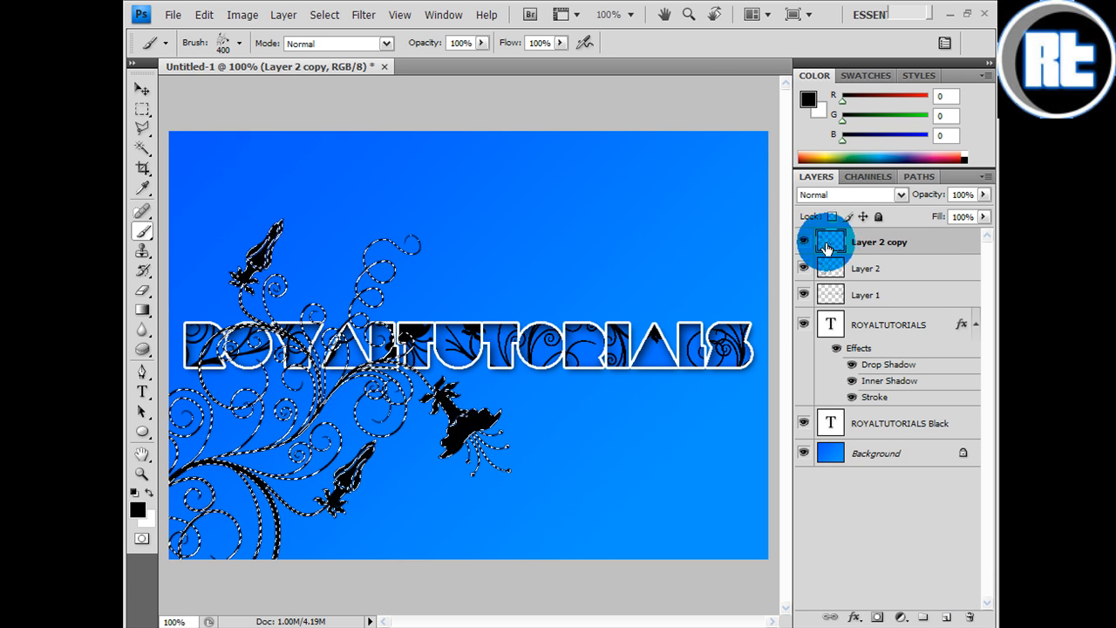
- Rotate the Layer 2 copy florals 180° and move the floral layer beneath the text layers
click(204, 14)
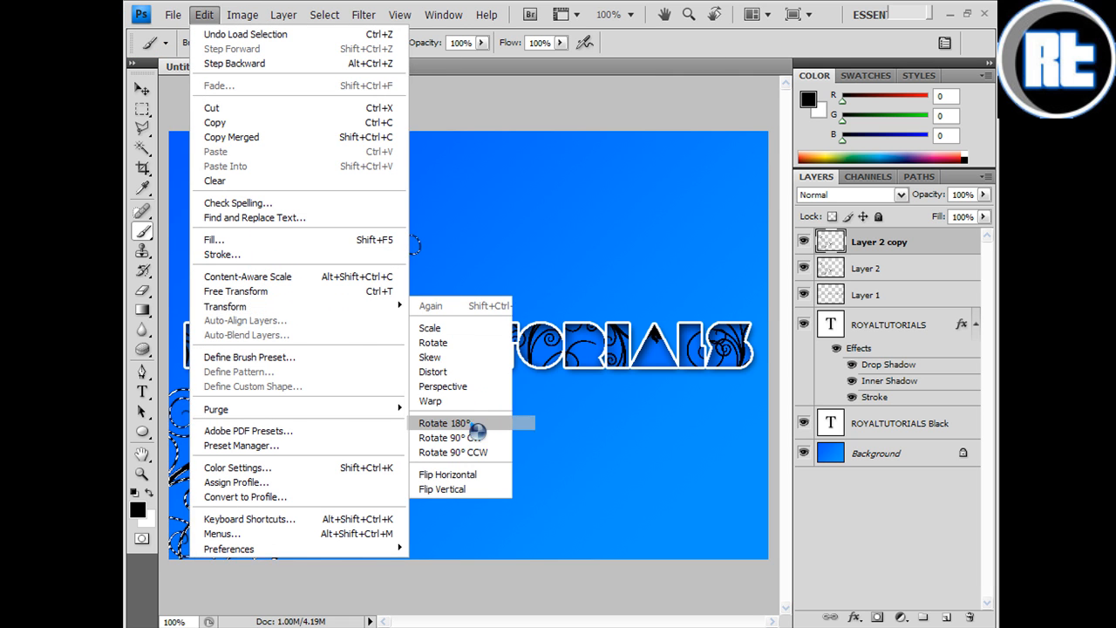
click(443, 424)
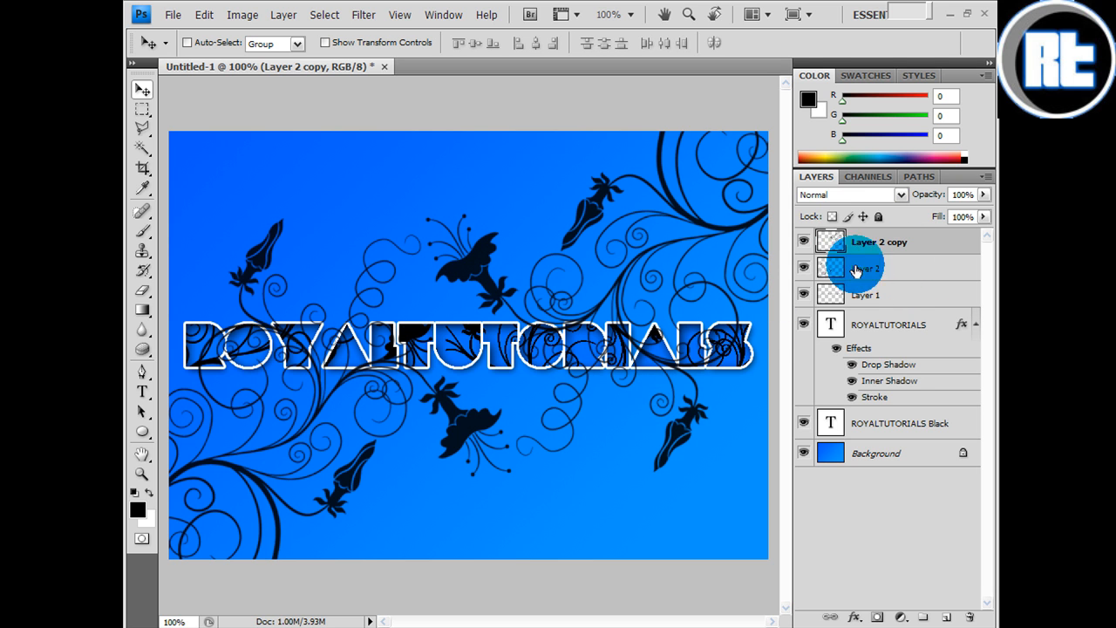
drag(879, 240, 879, 427)
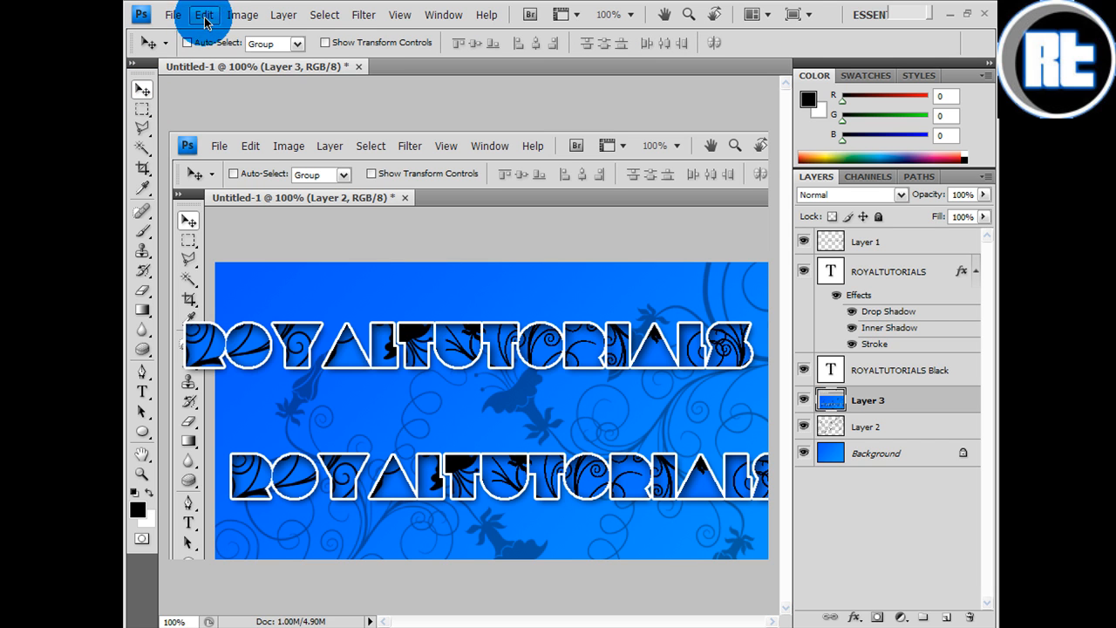
- Scale the pasted screen-capture Layer 3 down to fit over the canvas
click(204, 14)
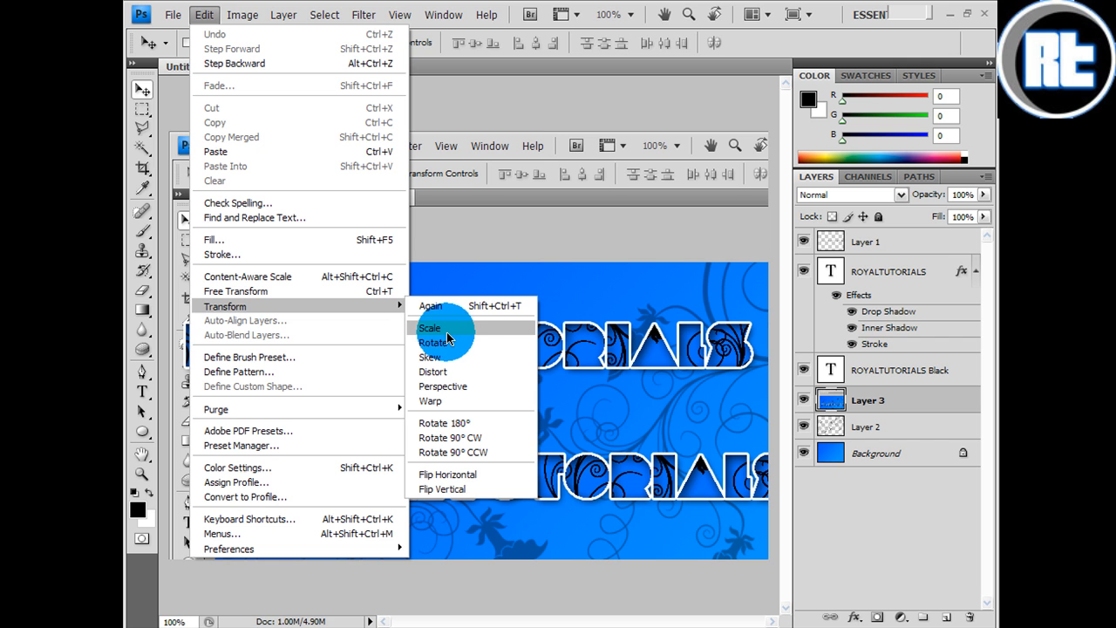
click(428, 327)
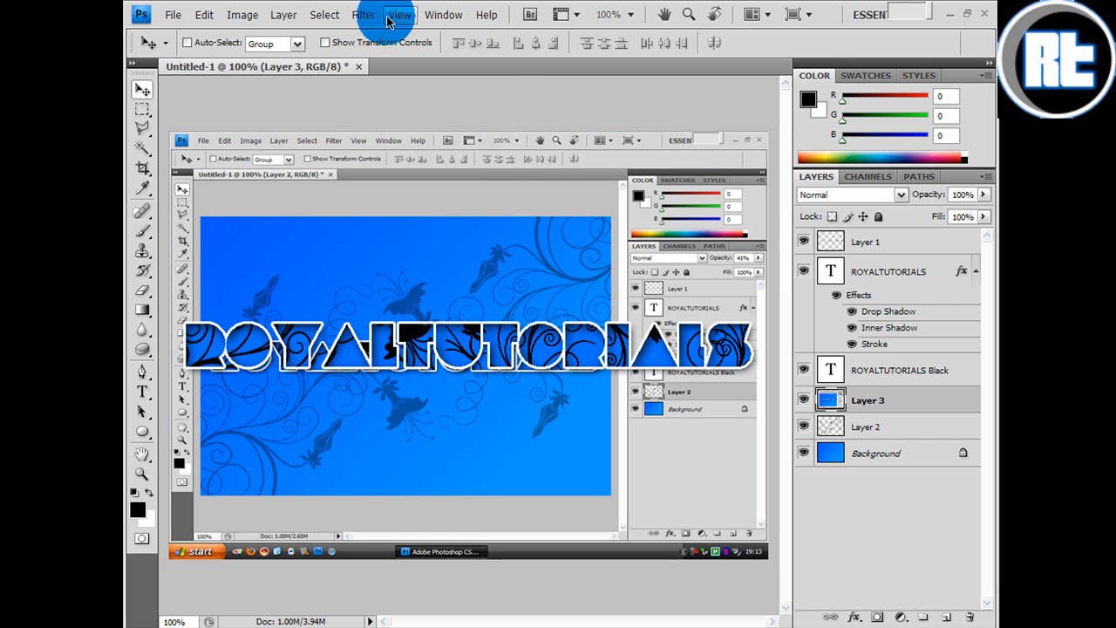
- Apply a Motion Blur to Layer 3 with a long distance for diagonal blue streaks
click(362, 14)
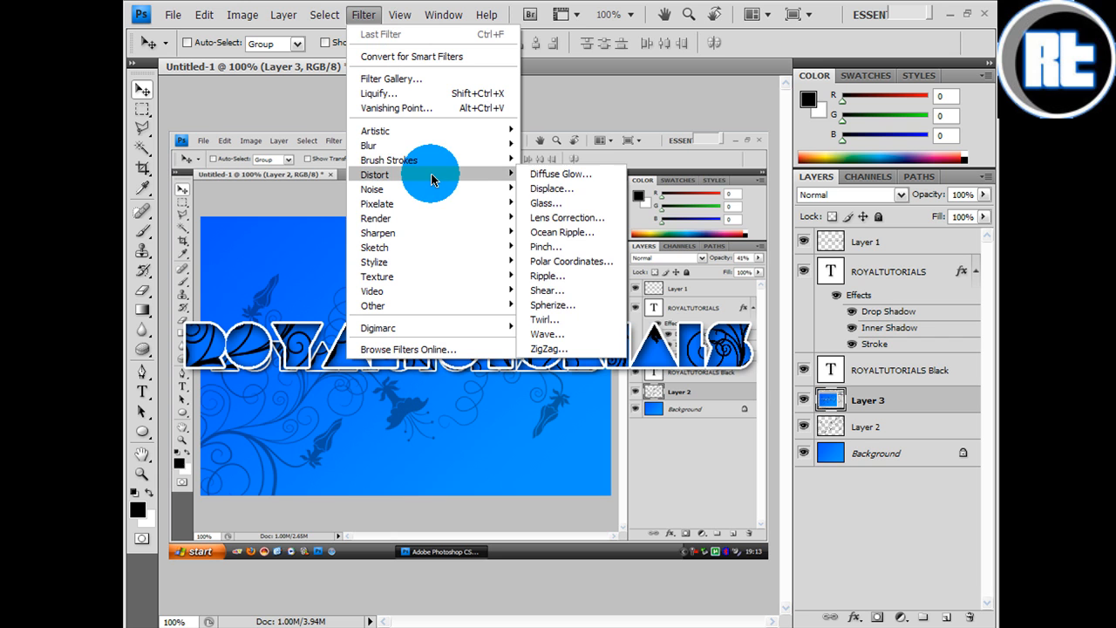
mouse_move(369, 144)
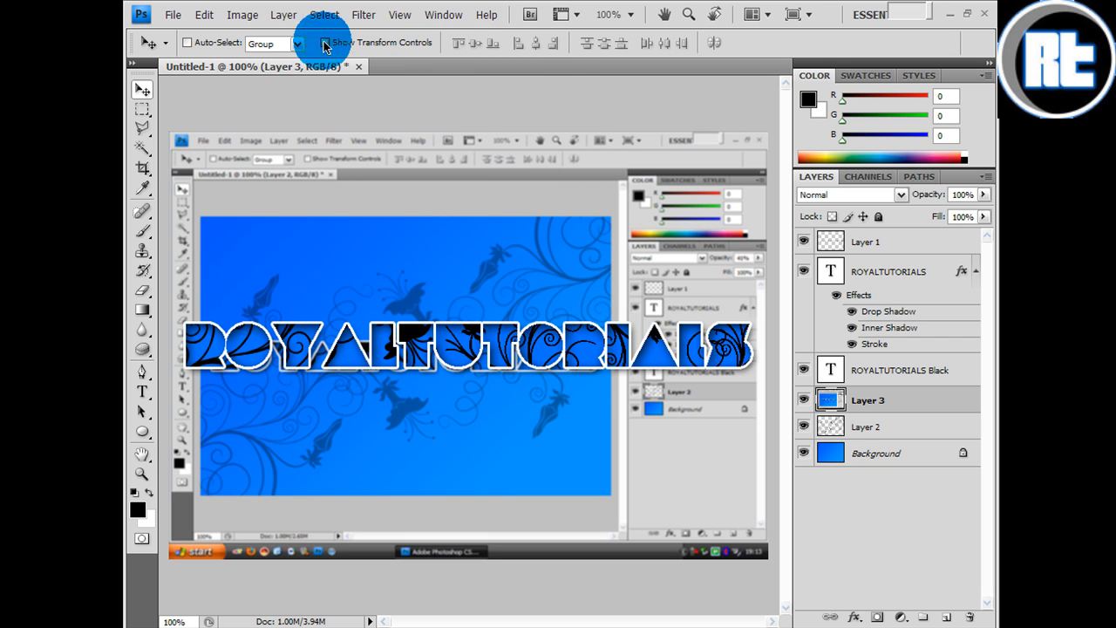
mouse_move(324, 14)
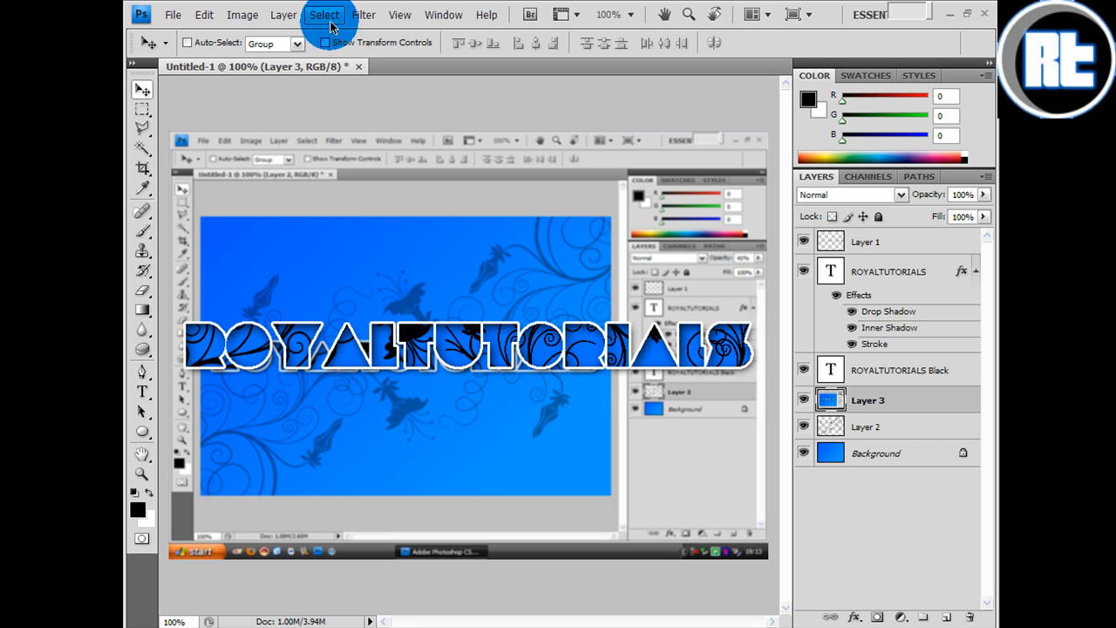
click(363, 14)
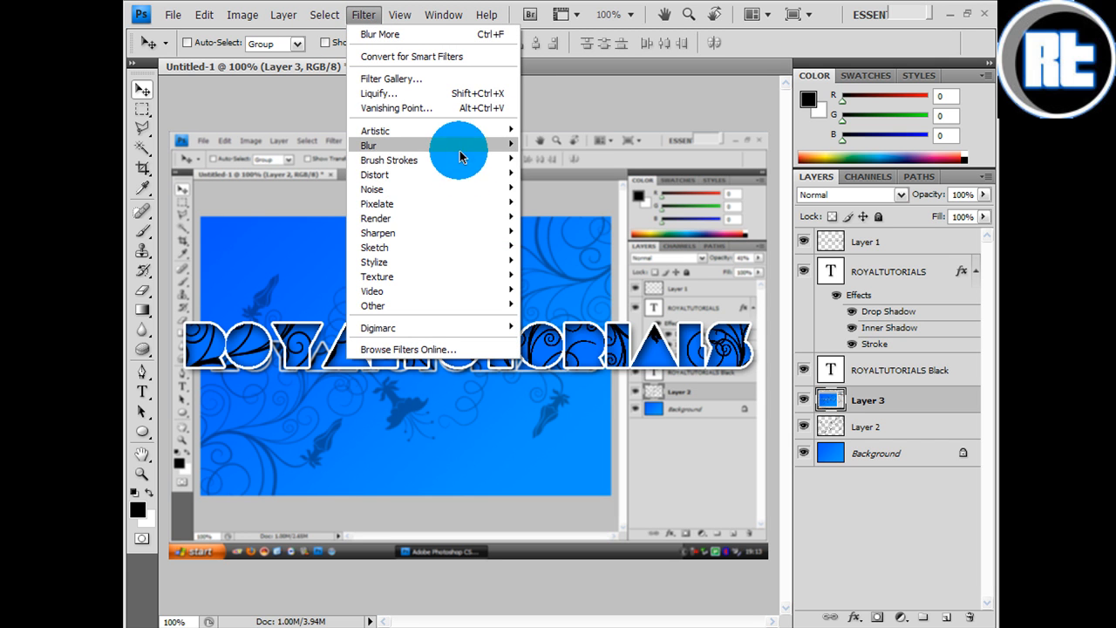
mouse_move(368, 147)
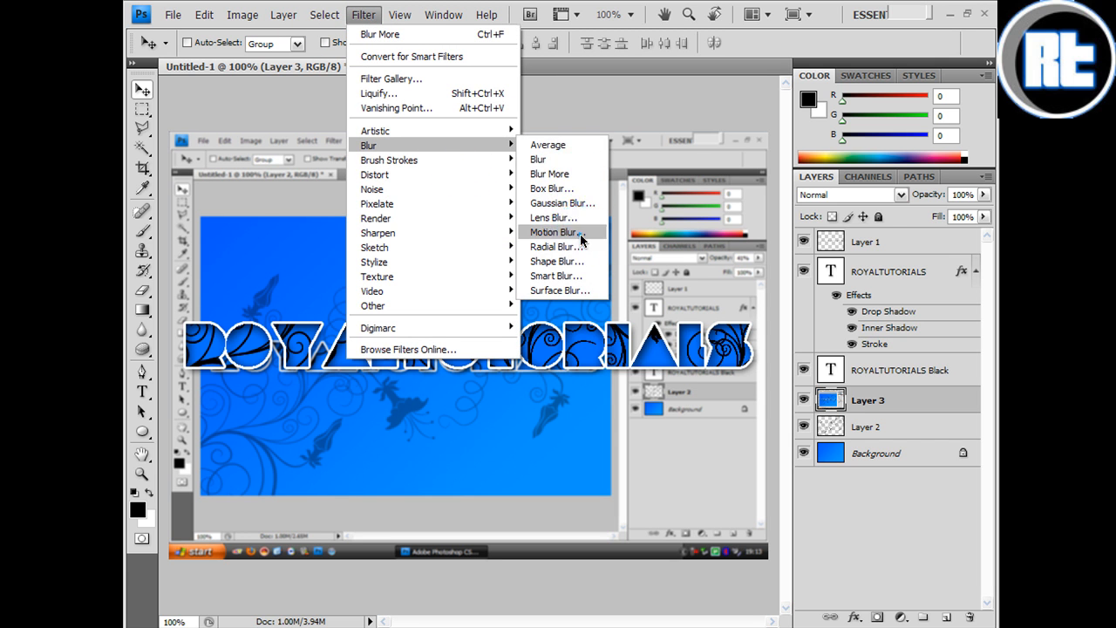
click(555, 232)
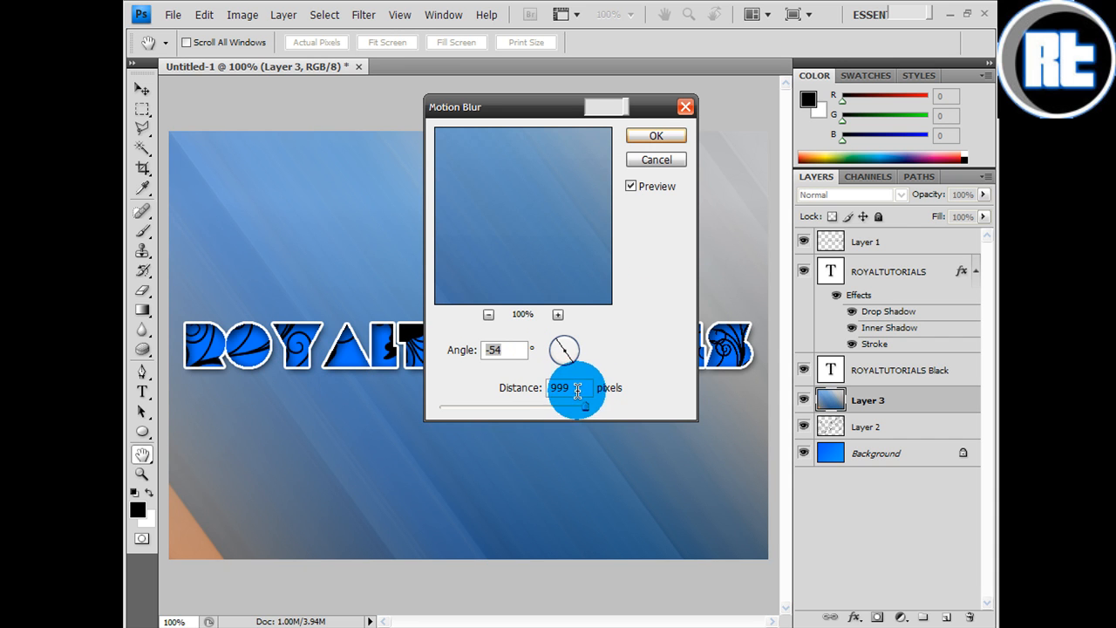
click(656, 136)
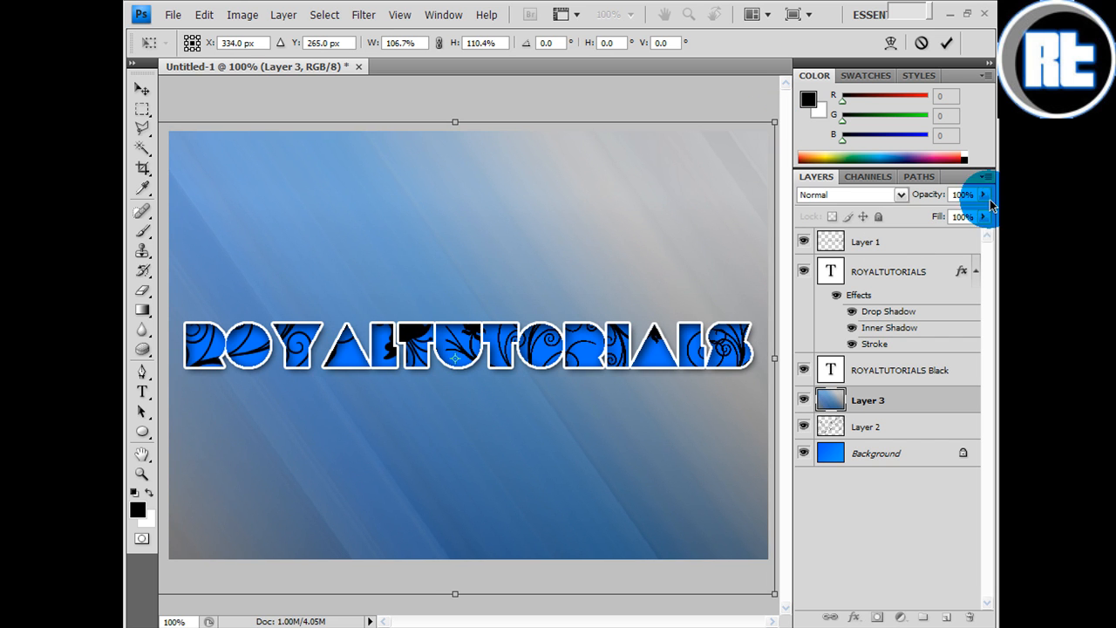
- Lower Layer 3's opacity so the faint floral swirls show through behind the lettering
drag(950, 213, 938, 216)
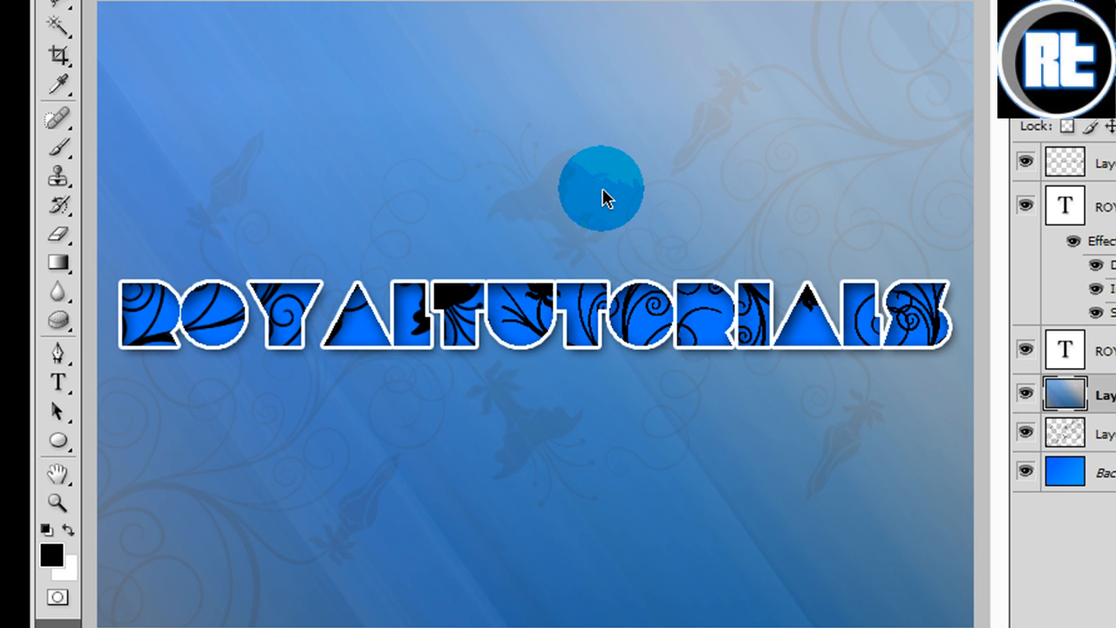
drag(601, 191, 781, 35)
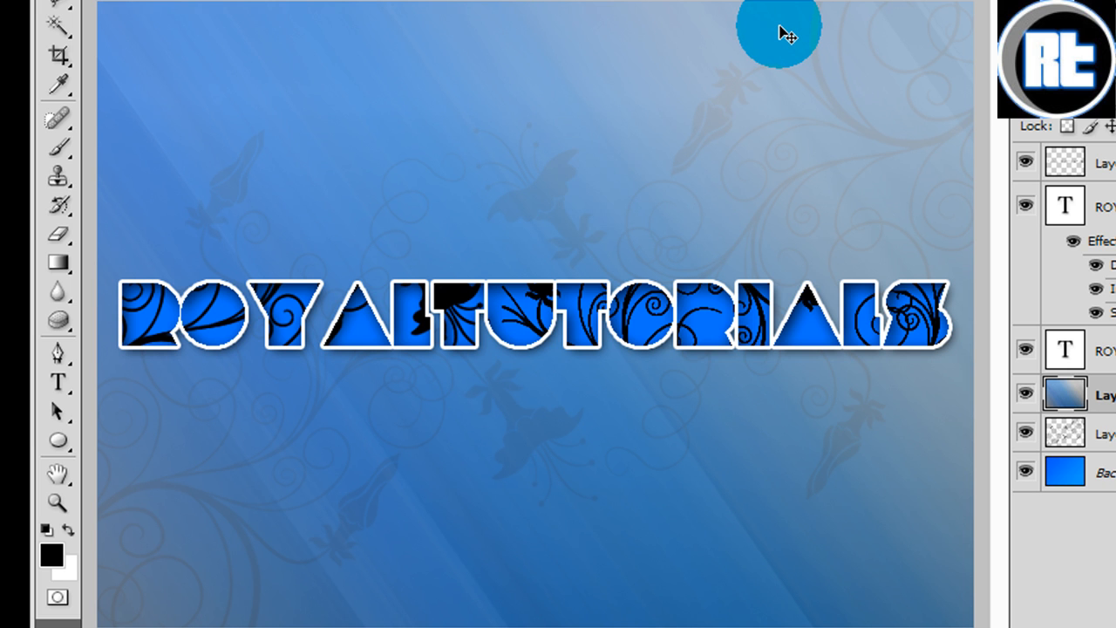